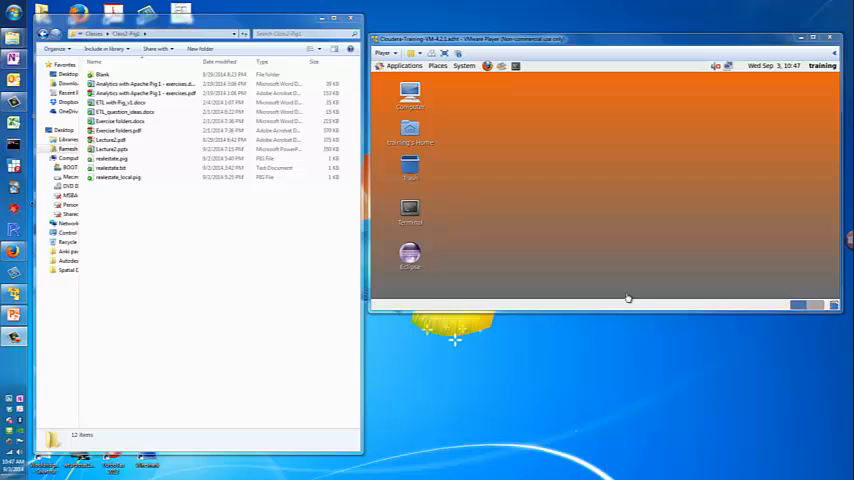
Copy realestate.txt from Windows into the training home's mydata/class2 folder.
click(112, 168)
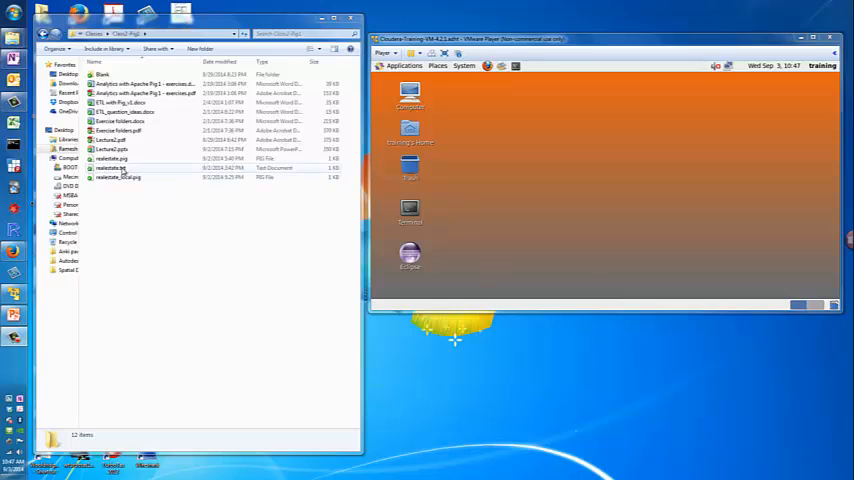
click(112, 168)
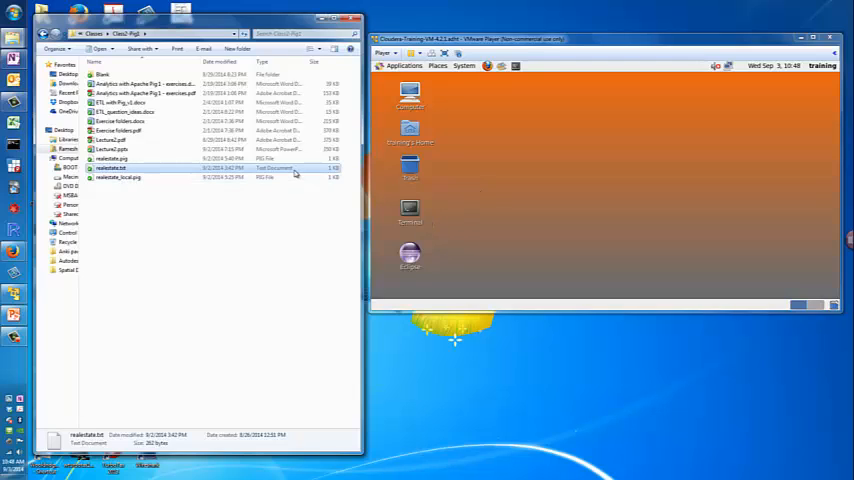
mouse_move(468, 190)
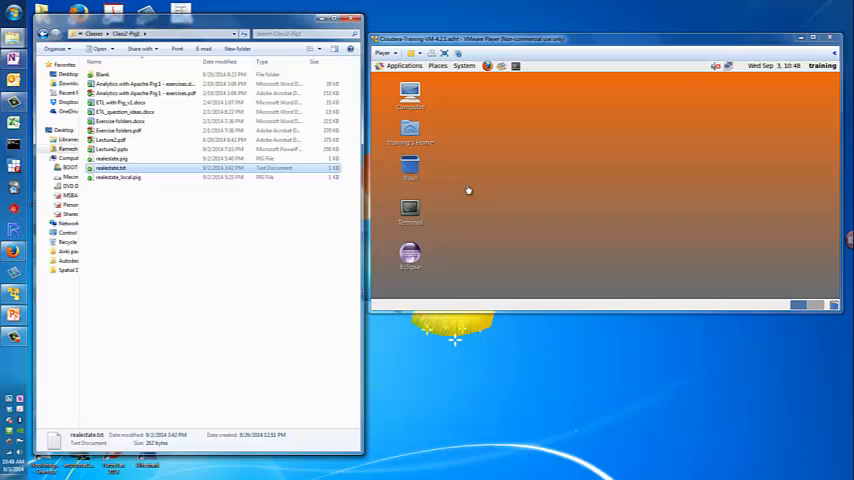
mouse_move(417, 221)
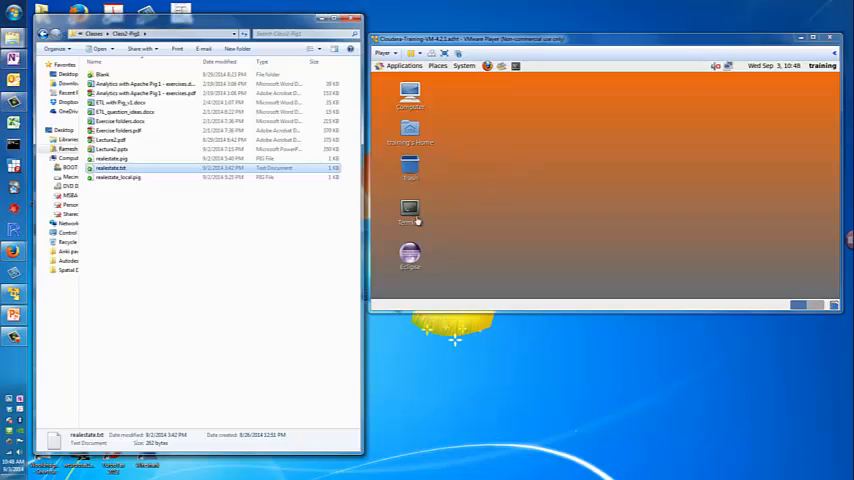
double_click(409, 135)
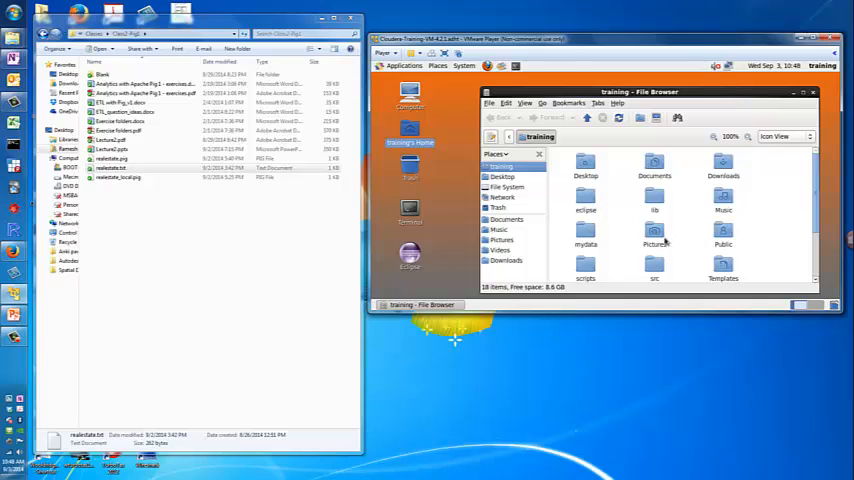
double_click(585, 243)
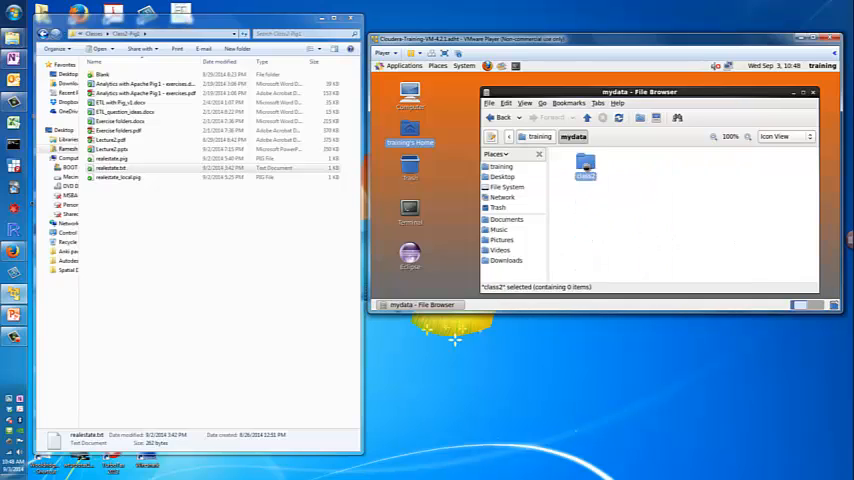
double_click(585, 168)
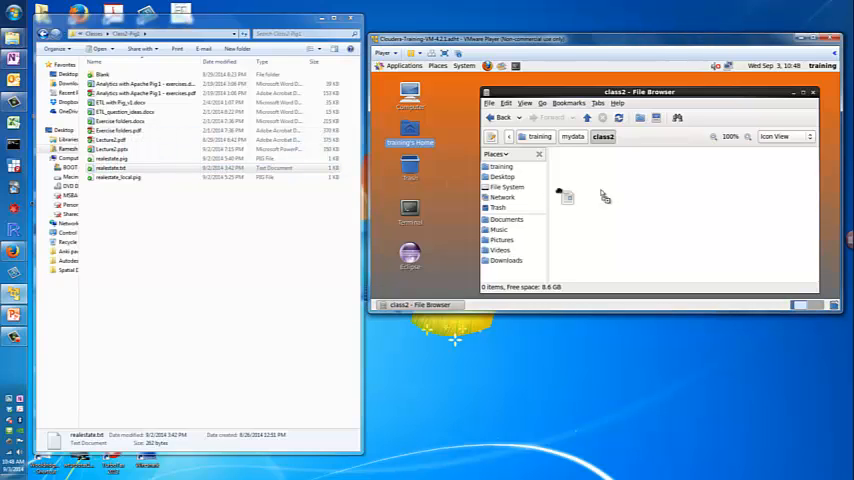
click(585, 170)
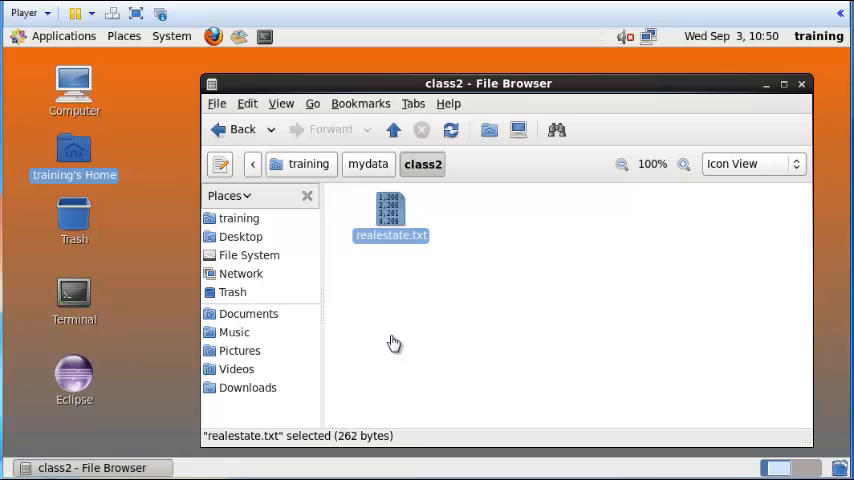
mouse_move(388, 214)
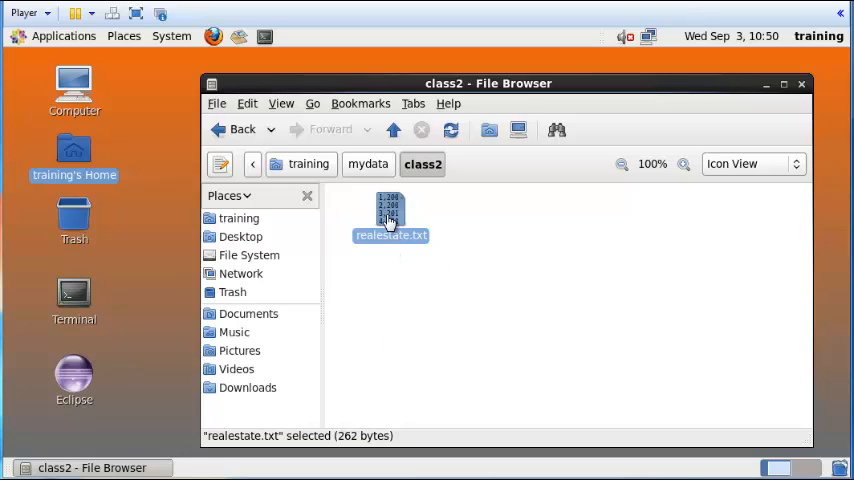
Display realestate.txt's six comma-separated property records in gedit instead of running it.
double_click(390, 210)
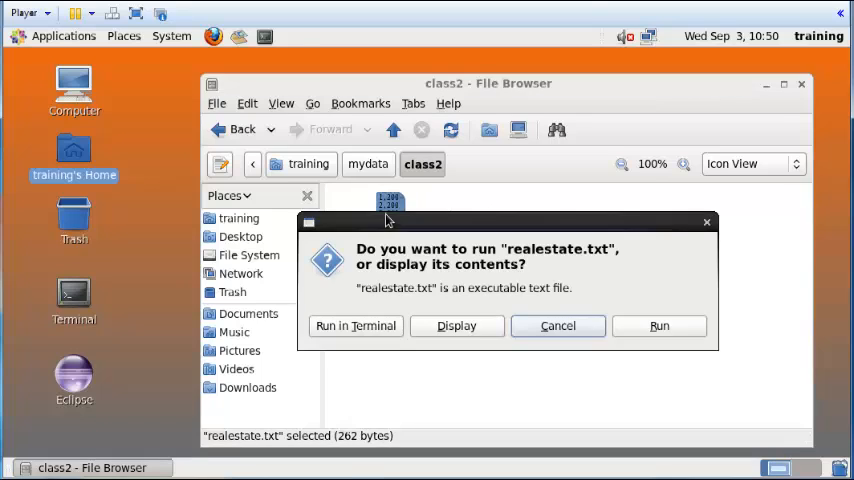
mouse_move(470, 333)
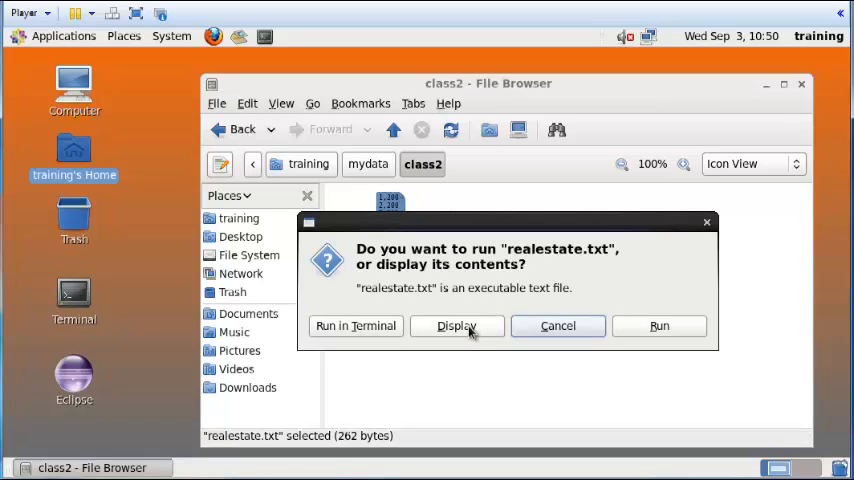
click(456, 325)
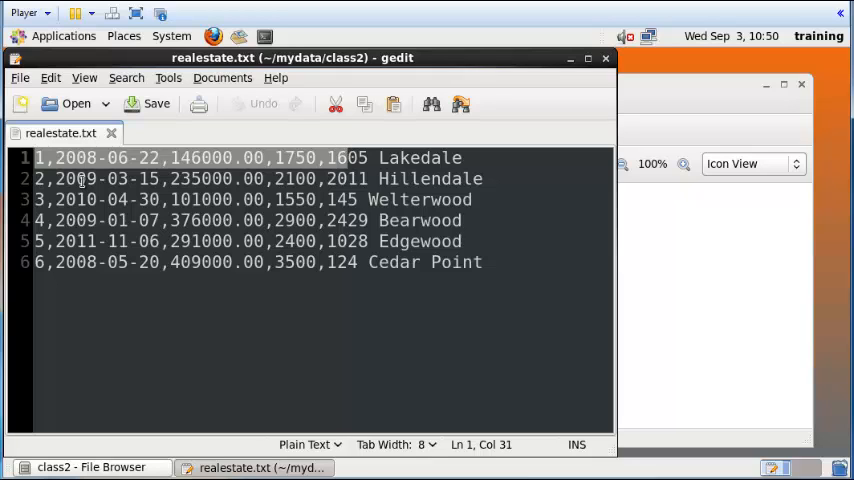
click(85, 178)
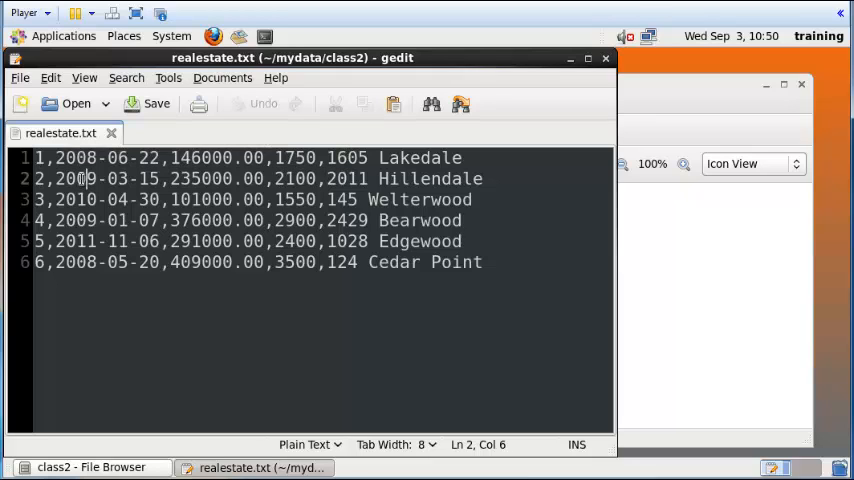
click(44, 157)
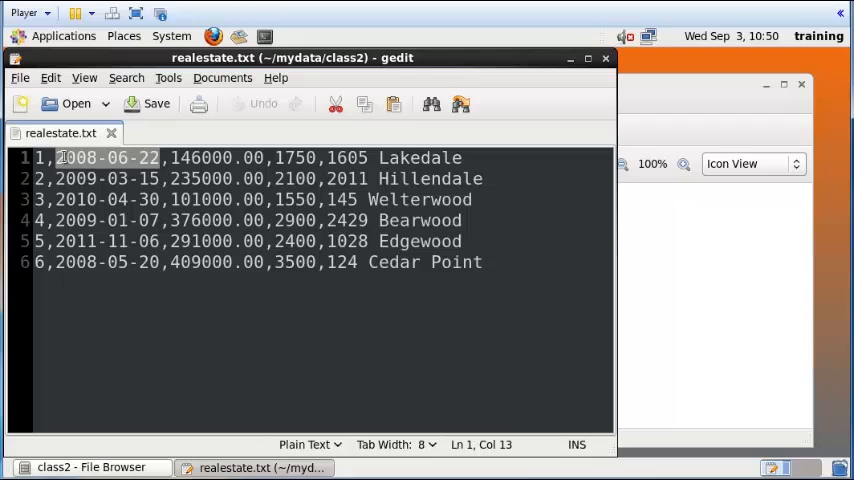
click(60, 158)
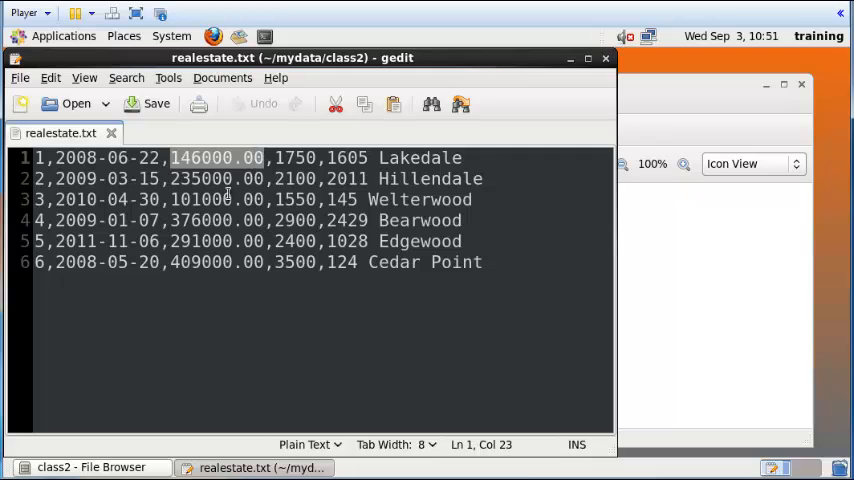
click(369, 158)
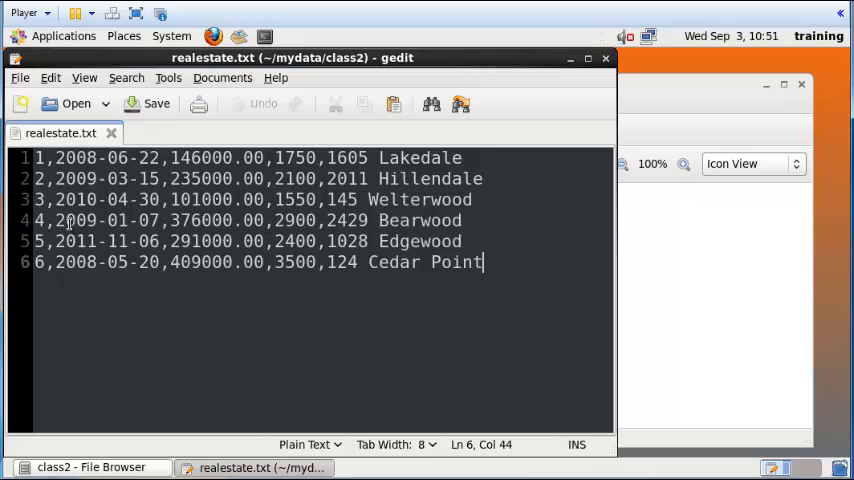
mouse_move(185, 286)
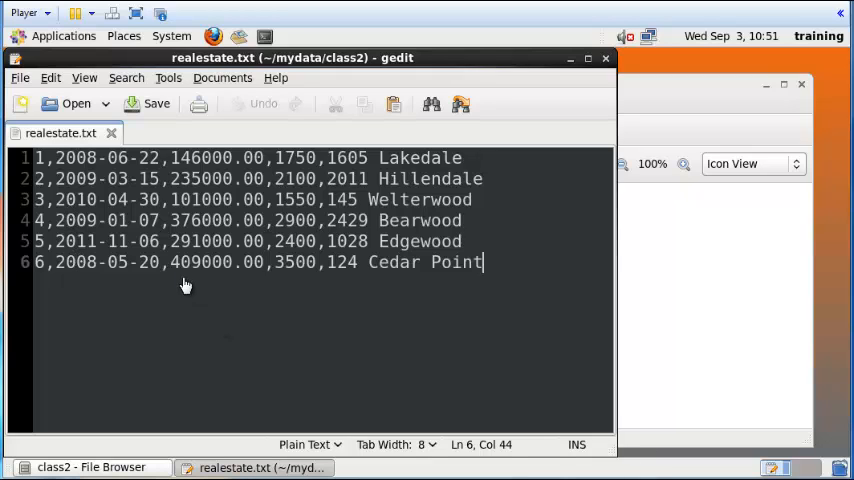
mouse_move(85, 170)
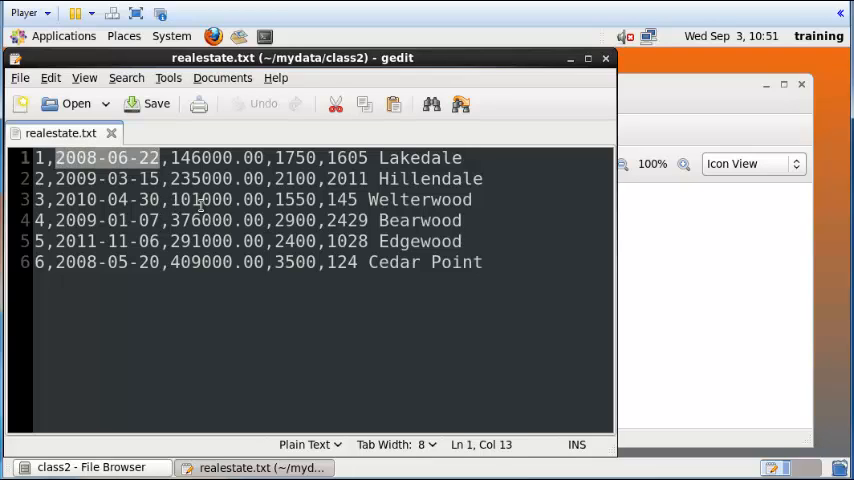
click(50, 157)
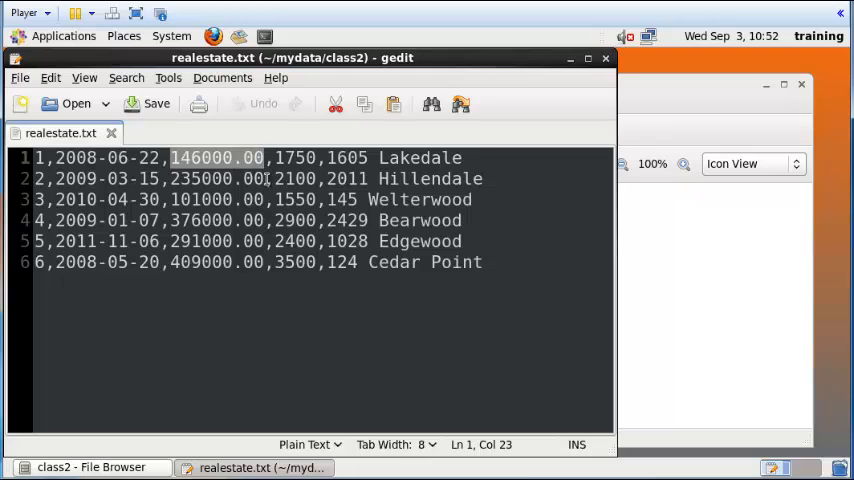
click(448, 158)
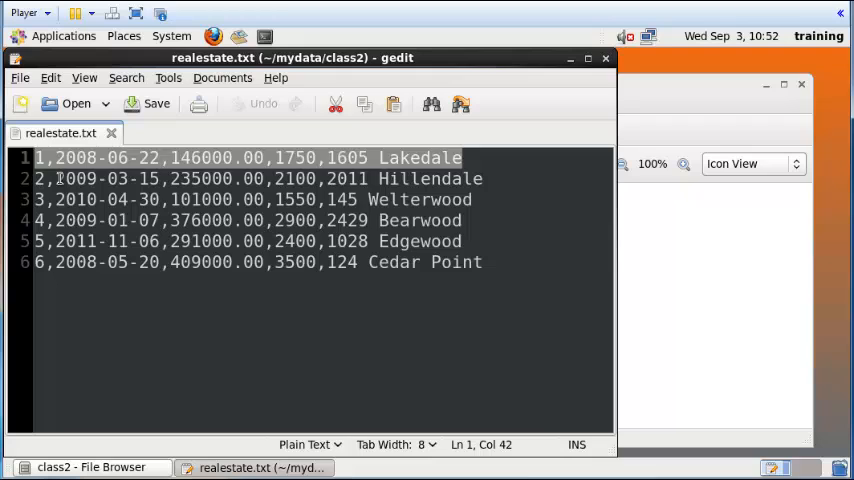
click(60, 179)
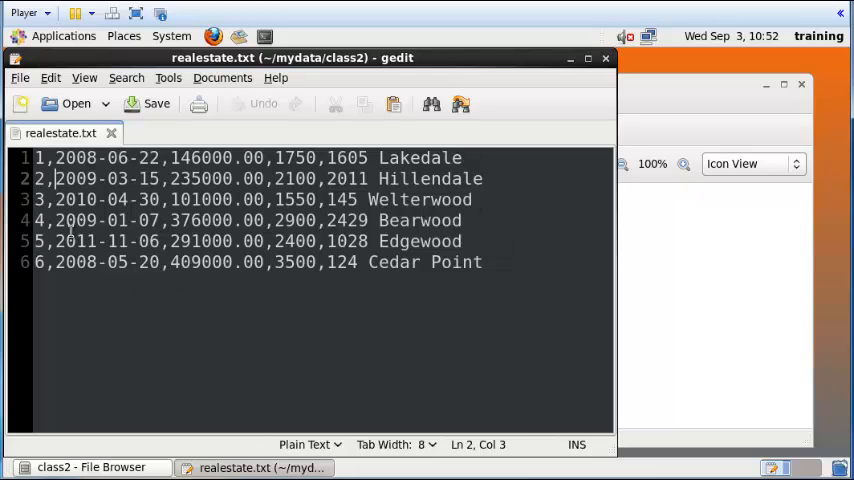
mouse_move(429, 285)
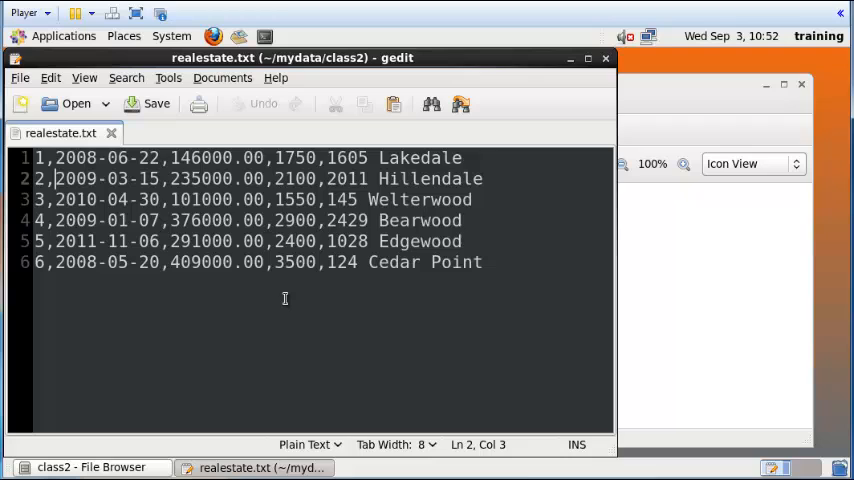
mouse_move(165, 265)
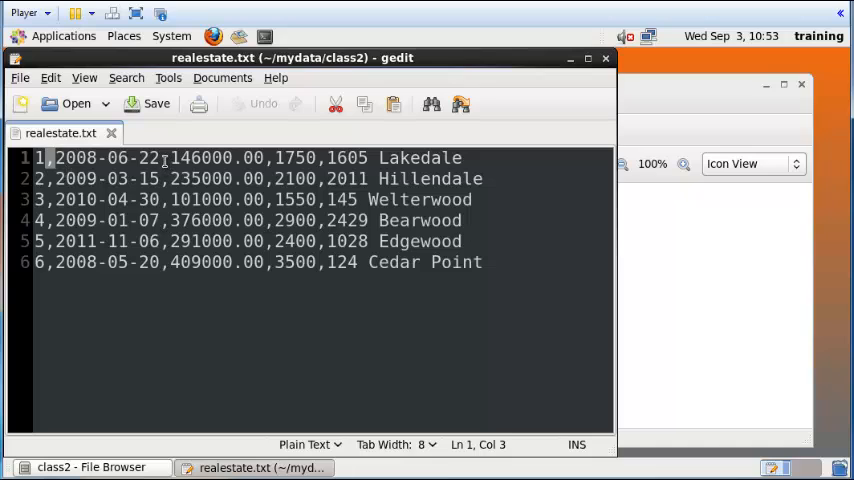
click(164, 158)
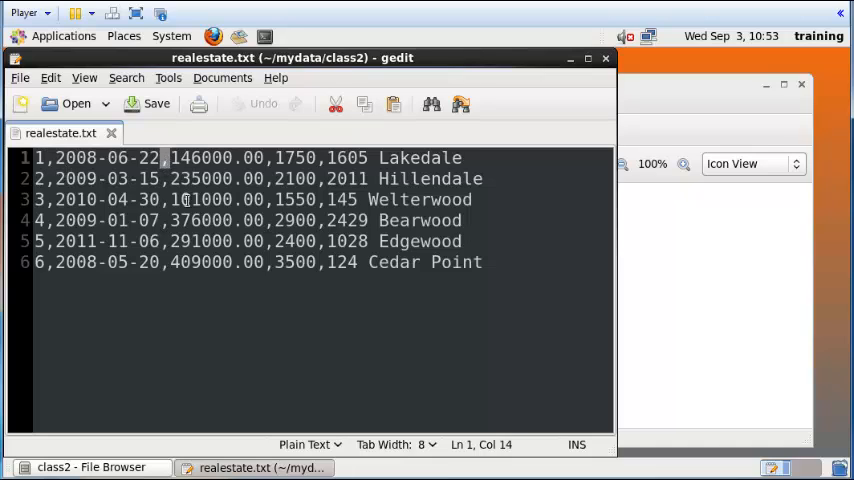
click(322, 158)
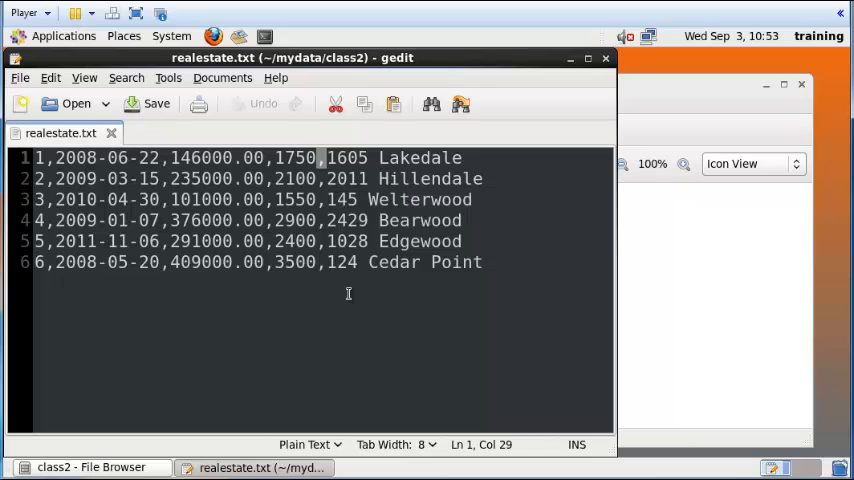
mouse_move(538, 343)
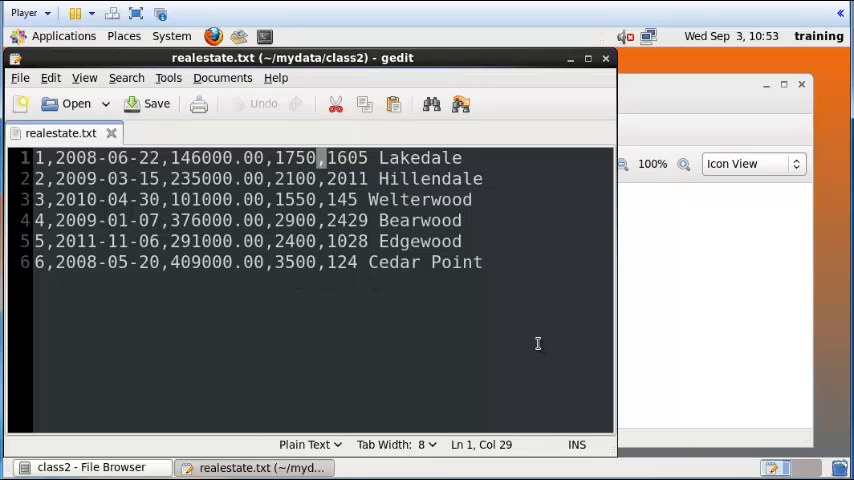
mouse_move(303, 288)
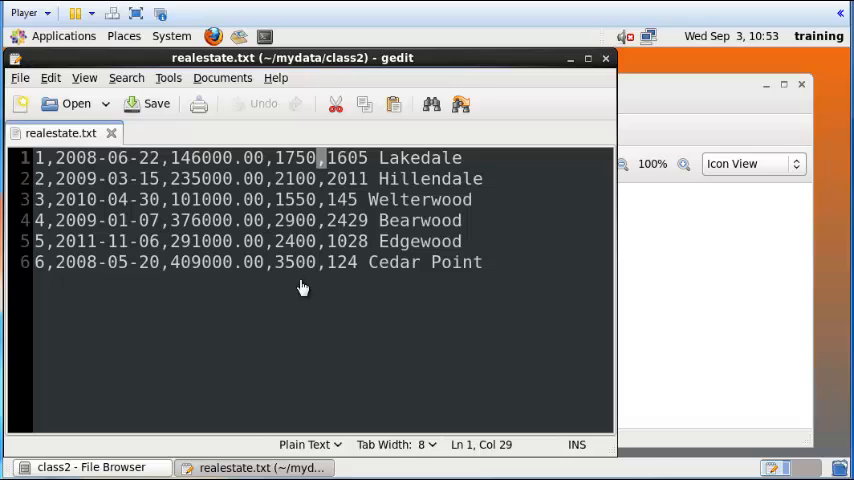
mouse_move(300, 282)
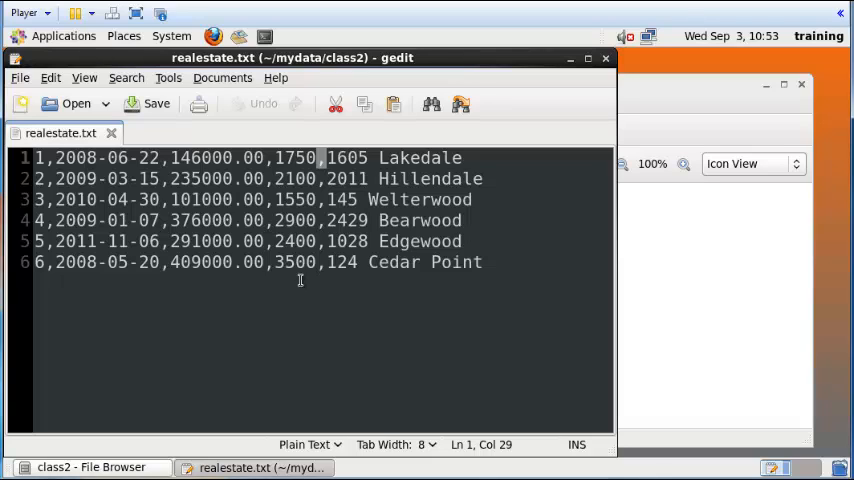
mouse_move(571, 67)
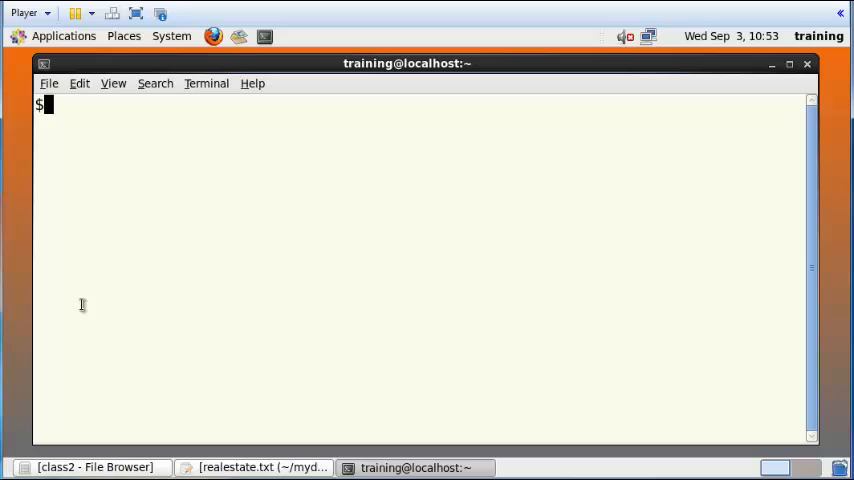
mouse_move(212, 248)
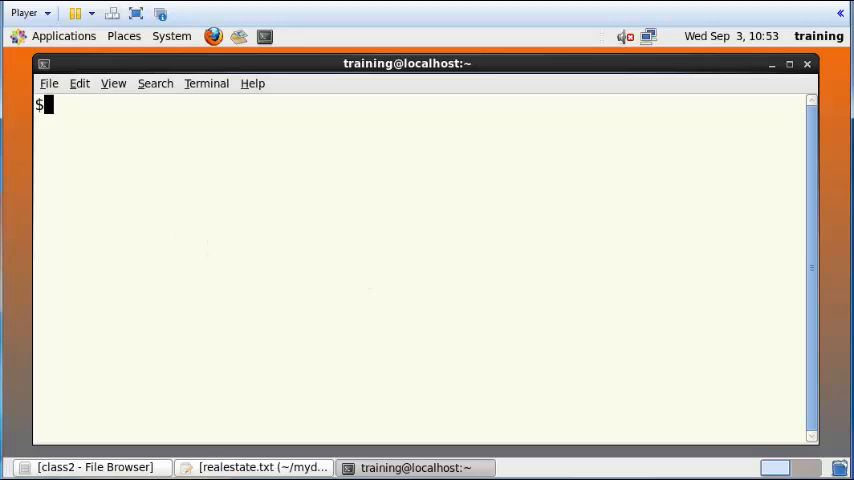
Check the current directory, change into mydata/class2, and list its contents showing realestate.txt.
key(Return)
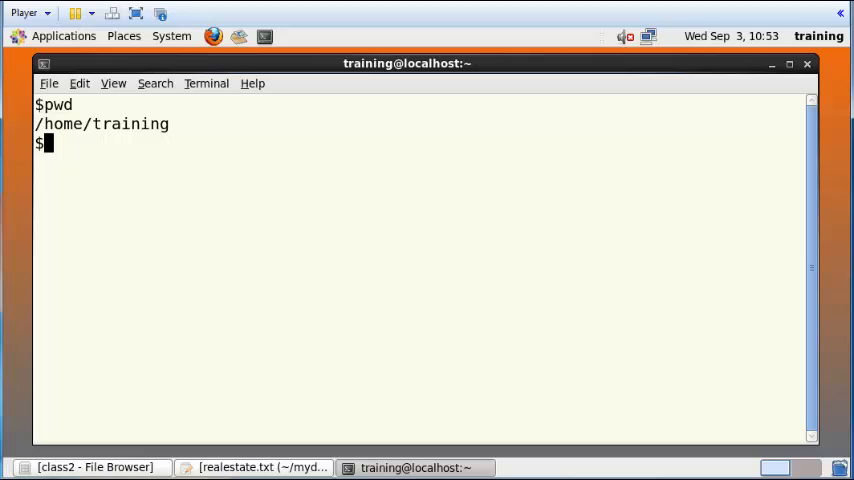
text(cd myda)
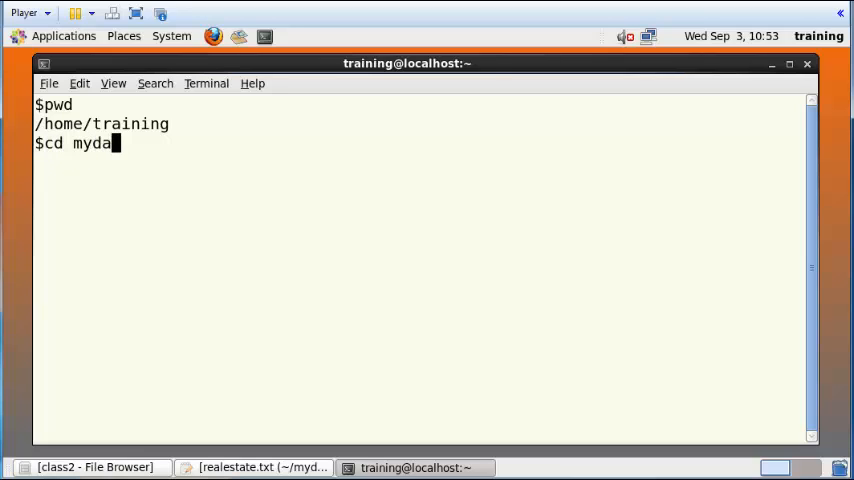
key(Return)
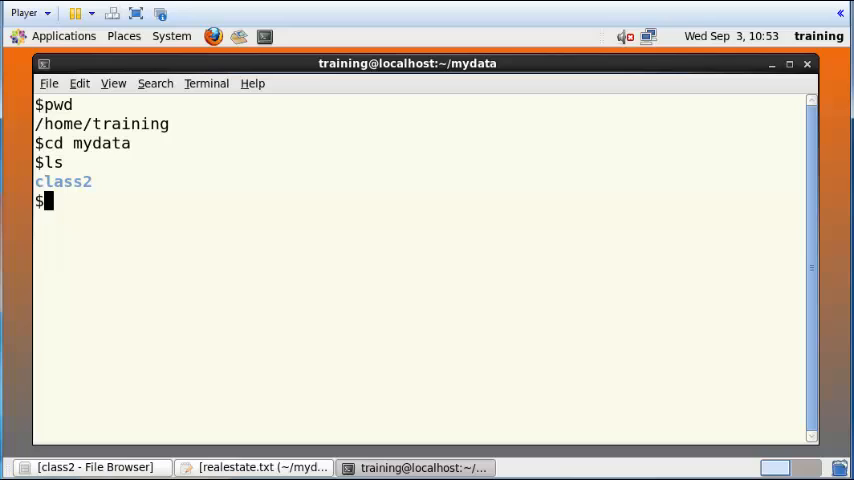
text(cd cla)
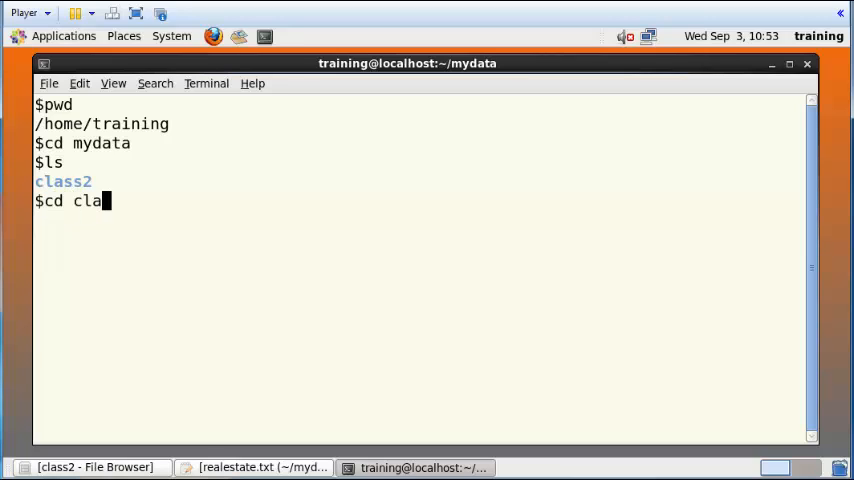
key(Return)
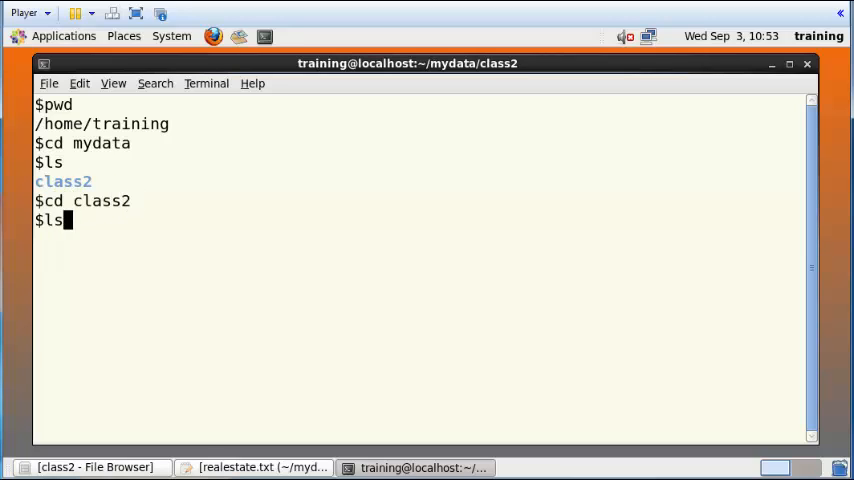
key(Return)
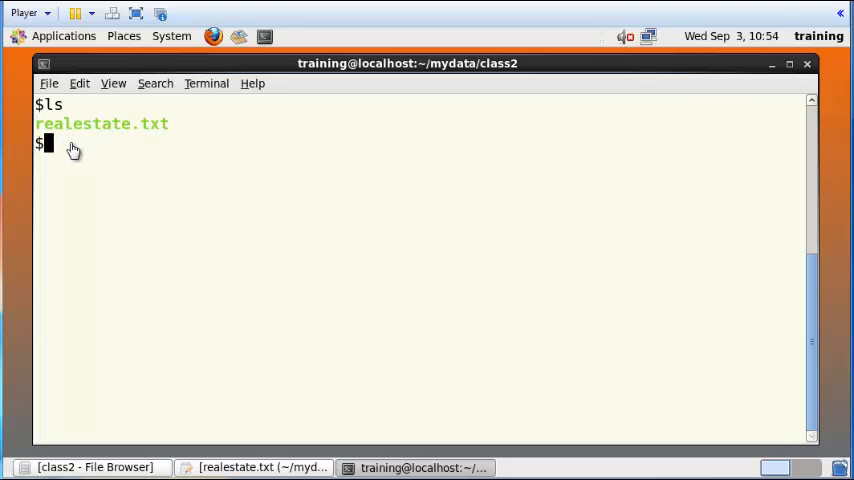
mouse_move(82, 152)
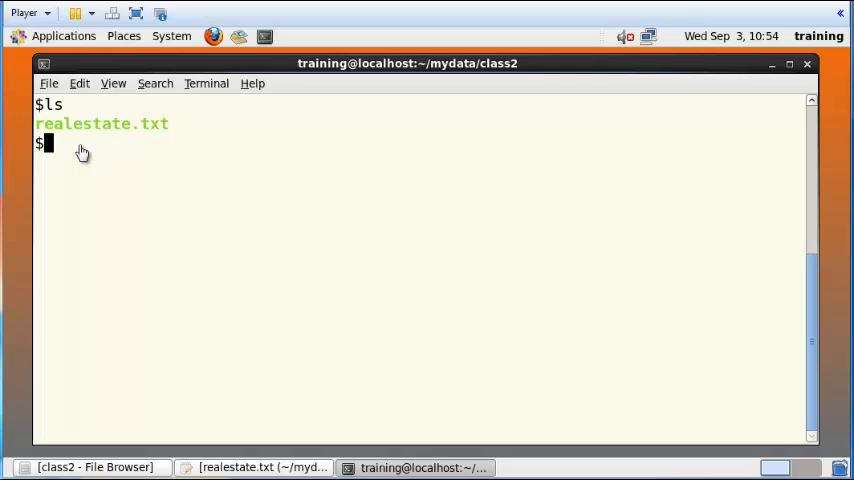
Launch gedit on realestate.pig in the background with 'gedit realestate.pig &'.
text(gedit realestate.pig)
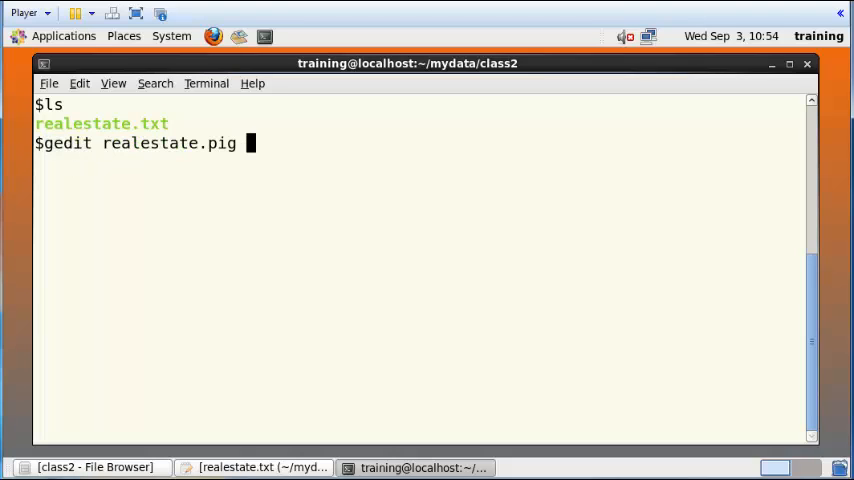
text(&)
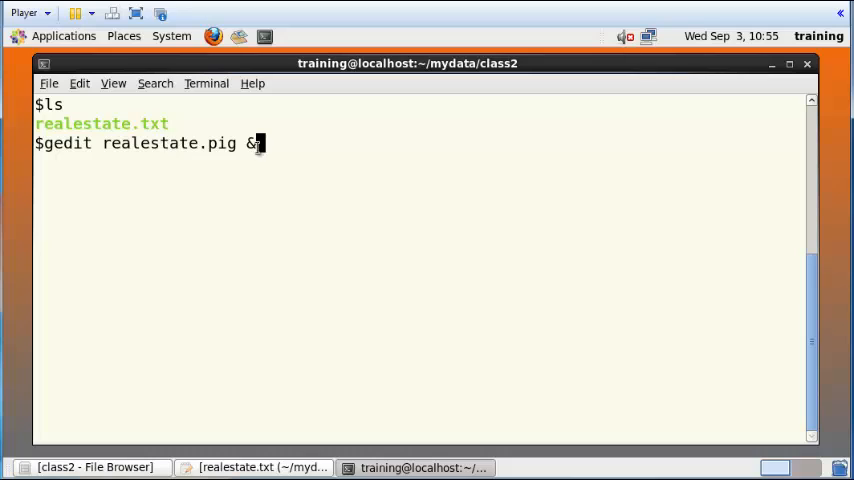
mouse_move(290, 274)
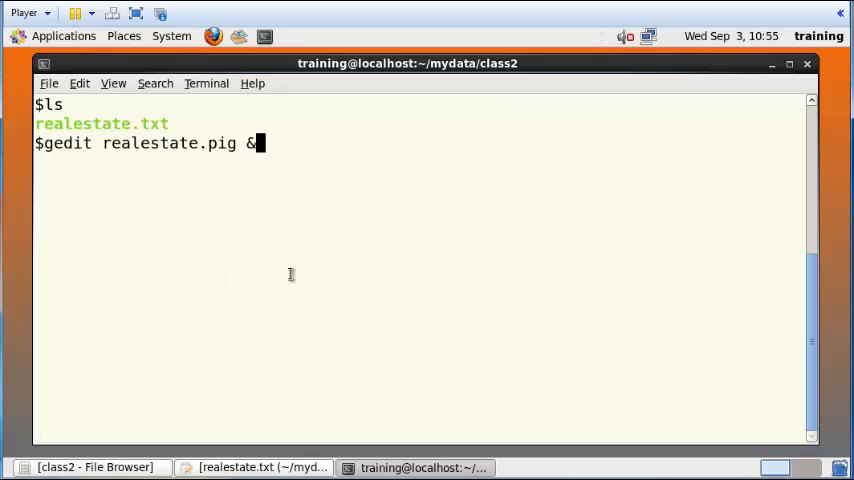
mouse_move(333, 269)
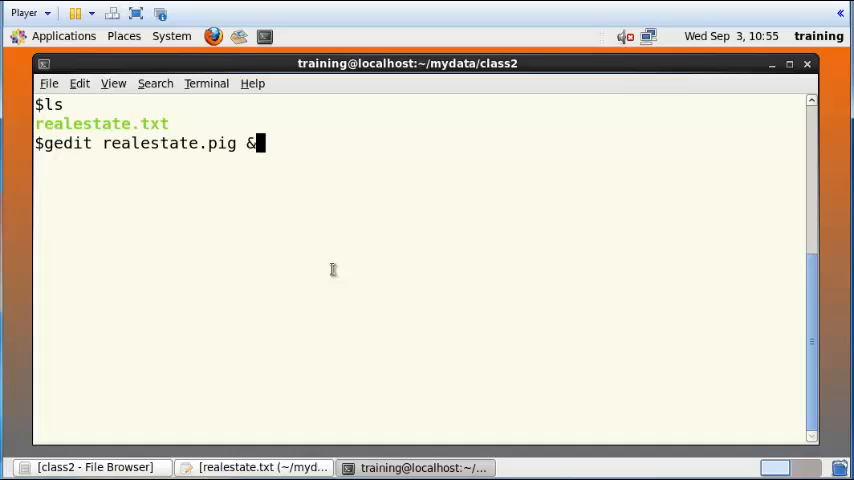
key(Return)
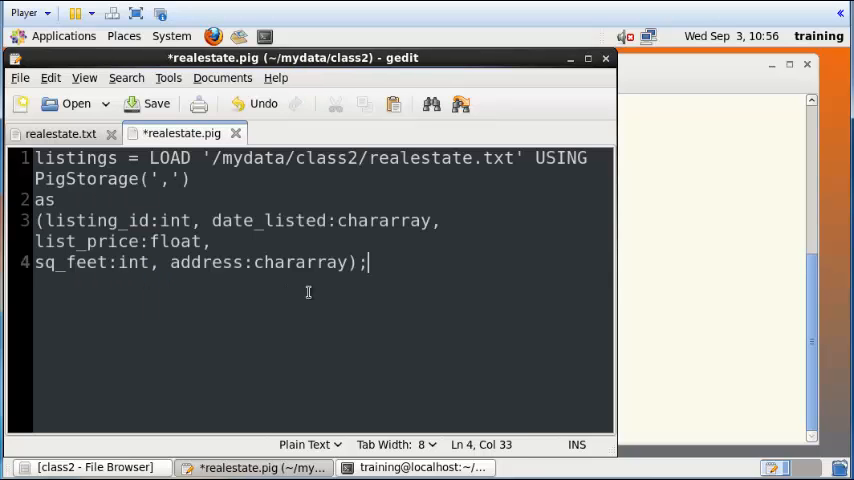
mouse_move(616, 228)
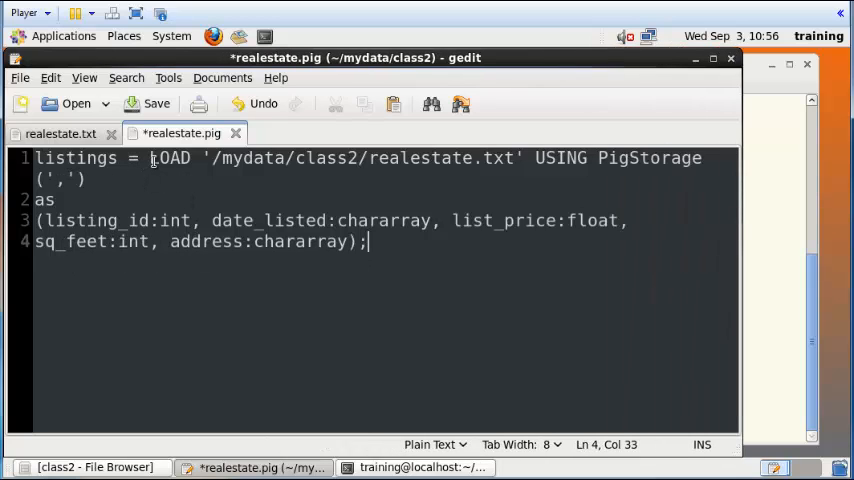
click(213, 158)
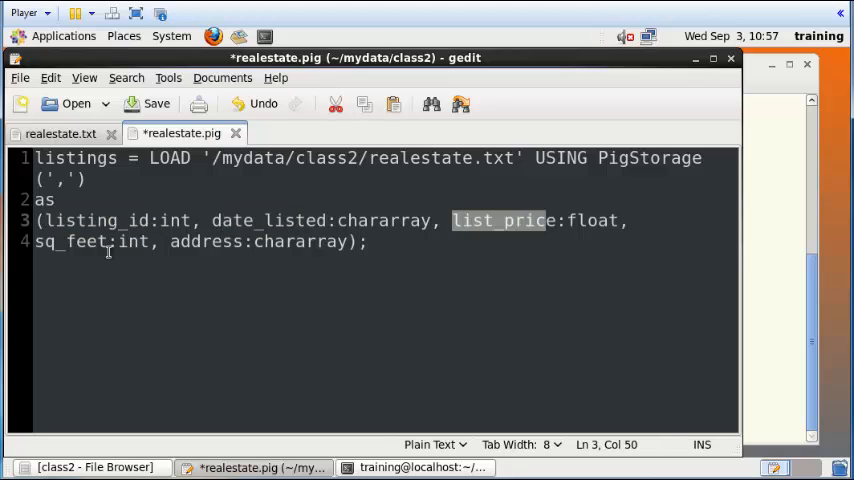
Compare the LOAD schema fields (address, list_price float, date_listed chararray) with realestate.txt records.
double_click(184, 241)
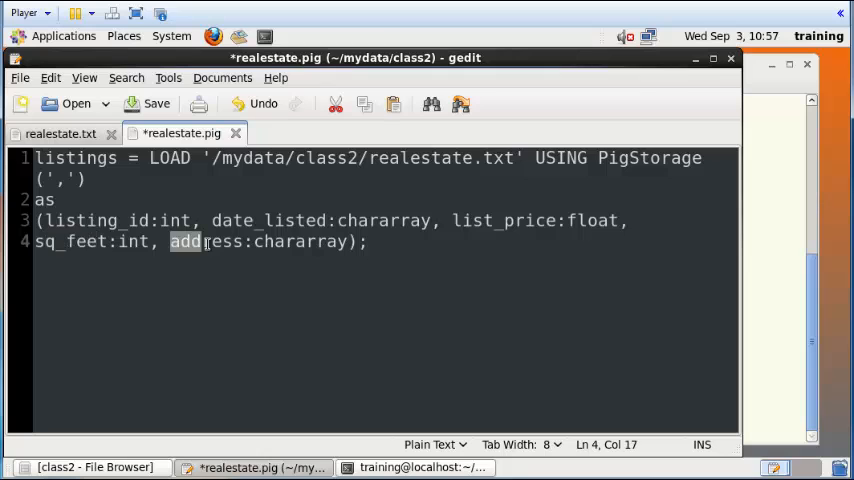
click(60, 133)
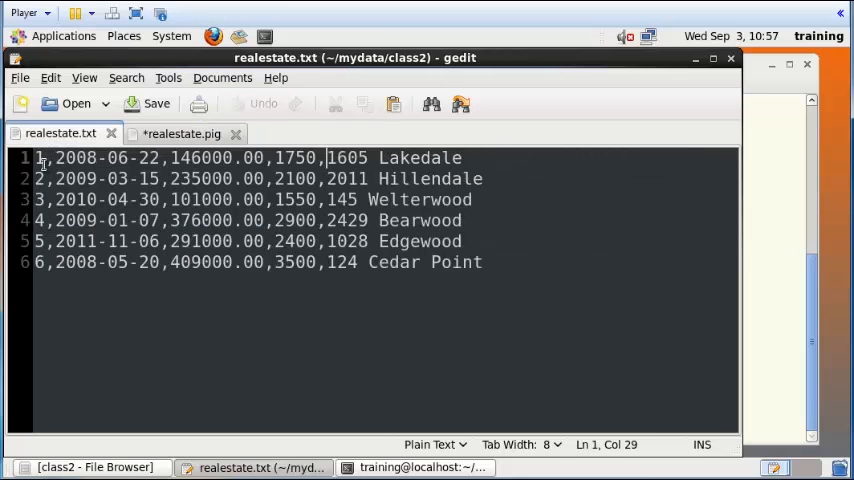
click(60, 157)
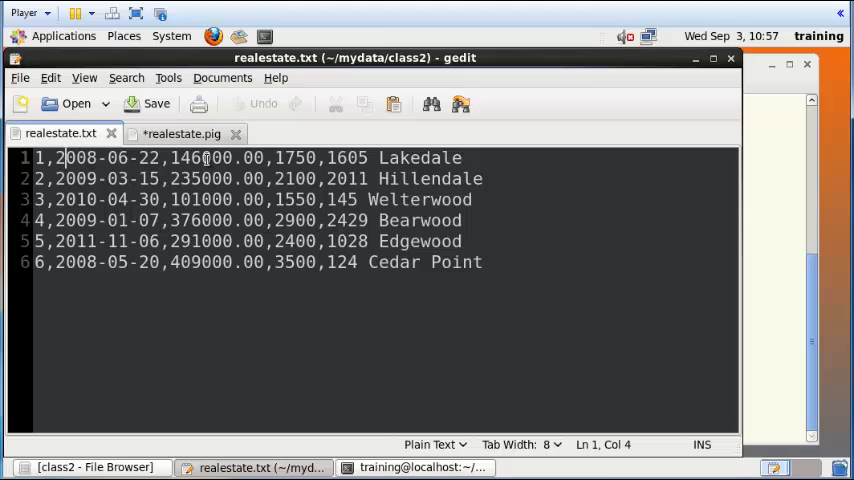
click(315, 158)
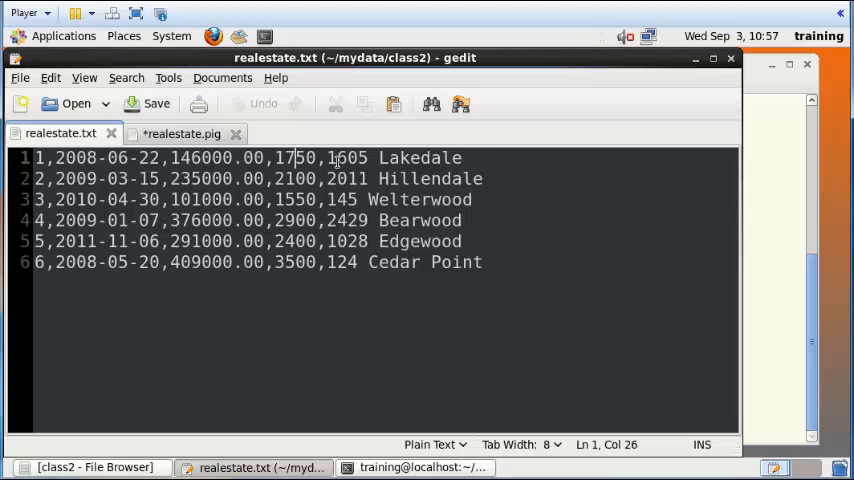
click(181, 133)
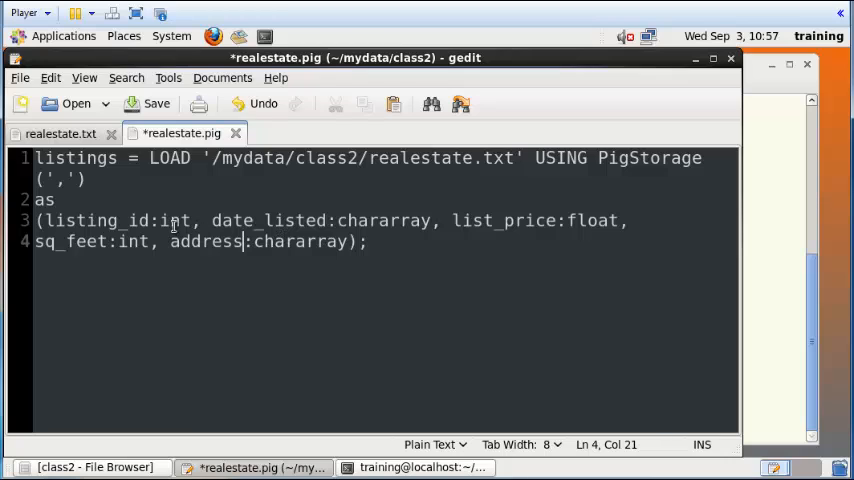
mouse_move(420, 222)
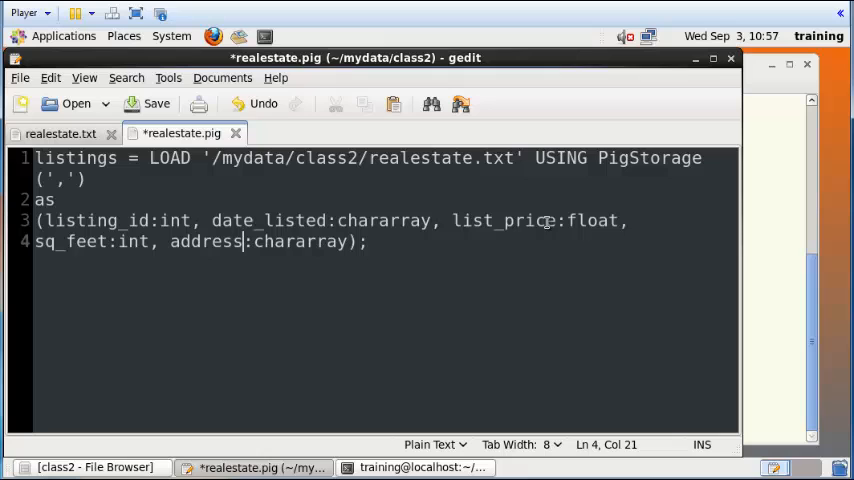
click(597, 220)
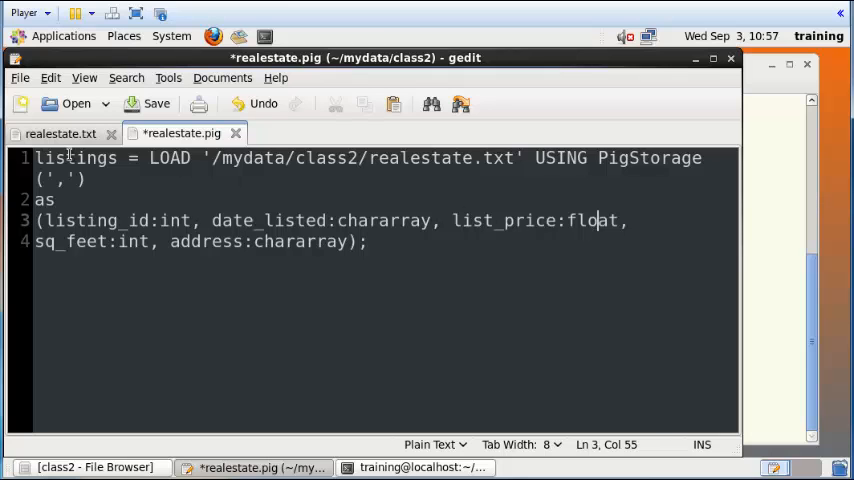
click(60, 133)
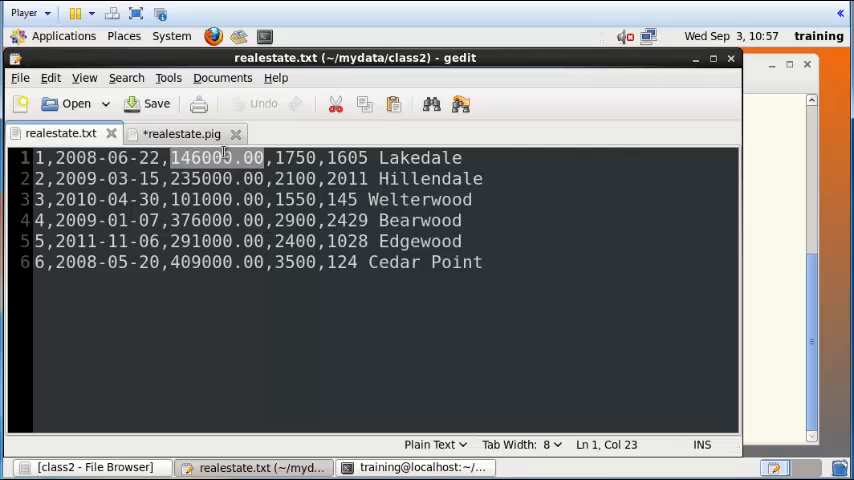
click(181, 133)
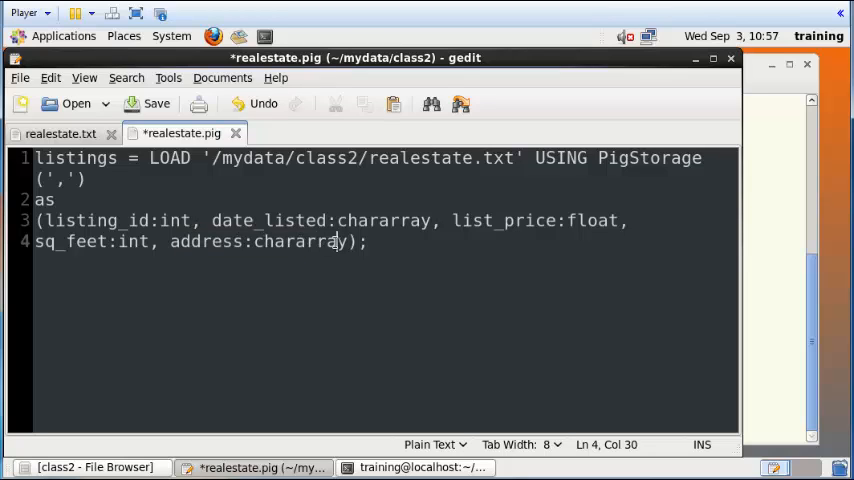
click(232, 221)
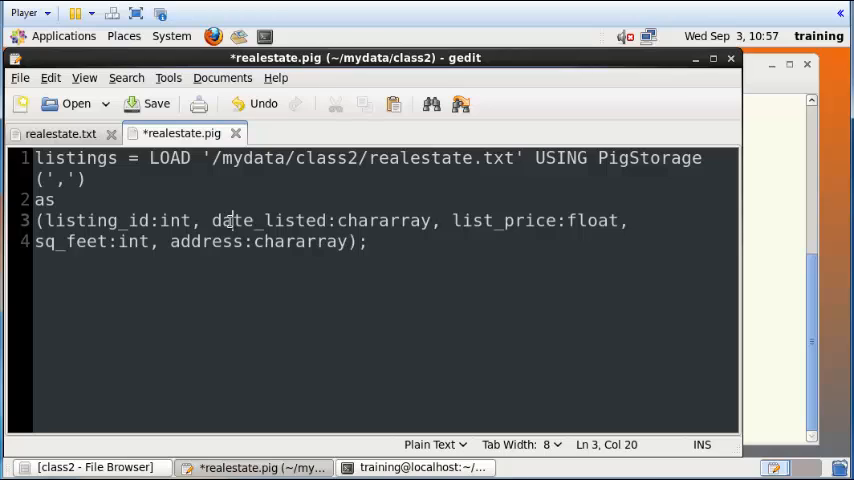
double_click(380, 220)
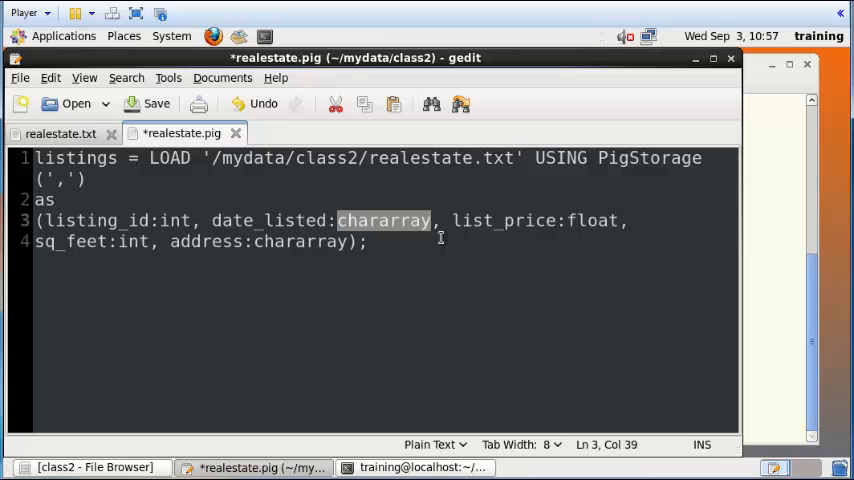
mouse_move(450, 293)
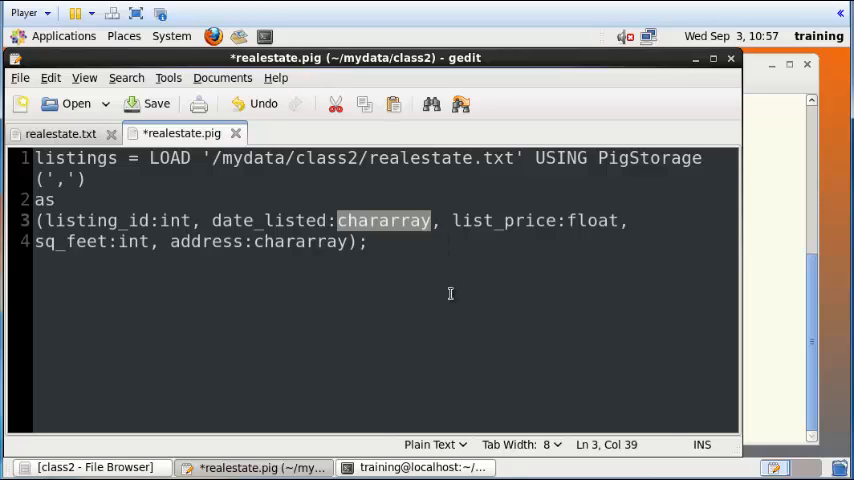
mouse_move(454, 293)
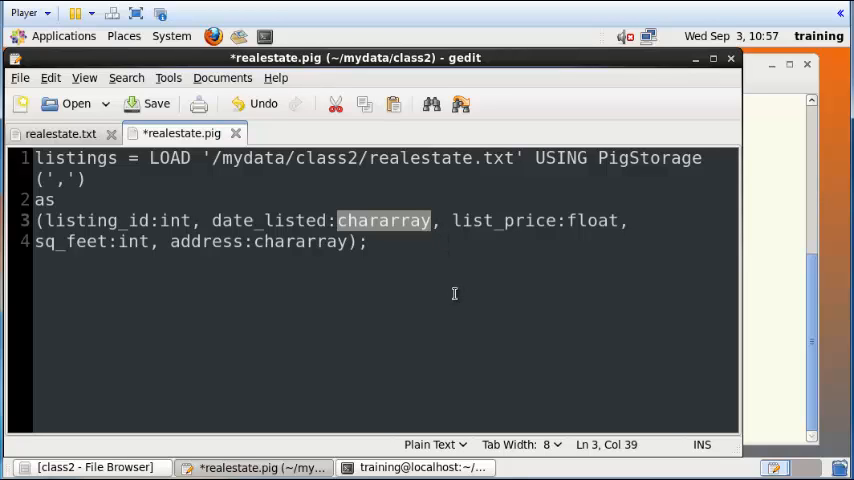
mouse_move(400, 262)
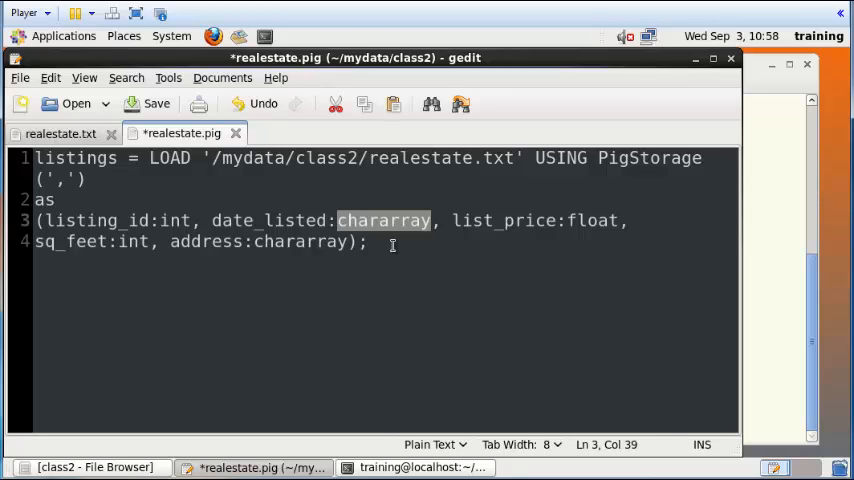
click(337, 220)
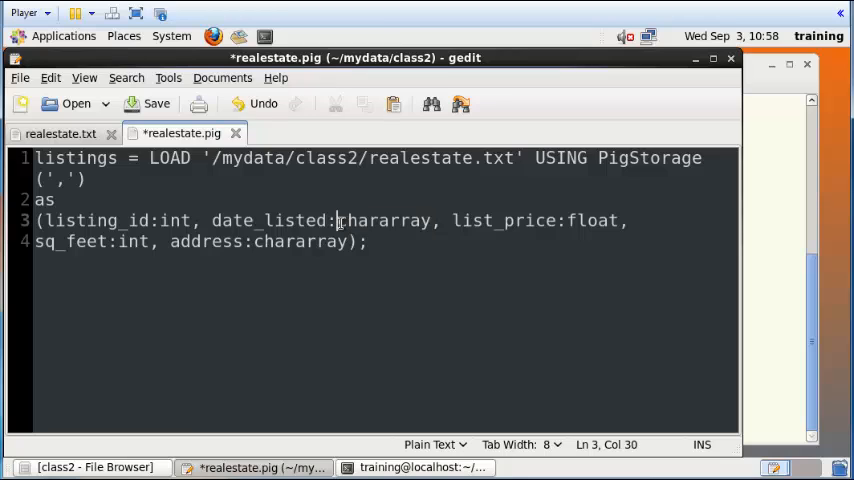
Paste the FOREACH listings GENERATE statement using ToDate onto a new line.
click(368, 241)
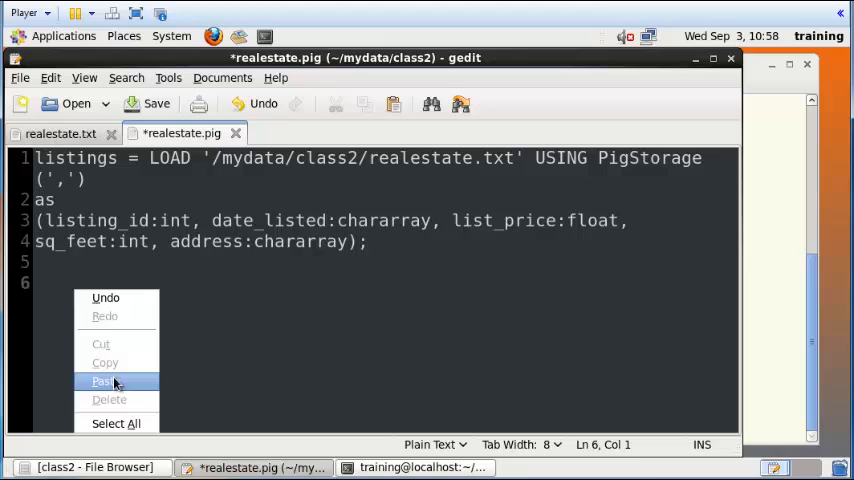
click(104, 381)
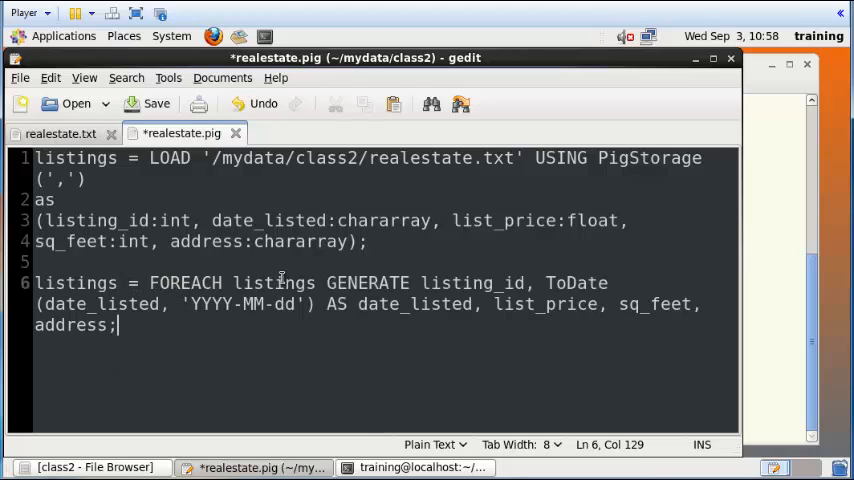
double_click(272, 283)
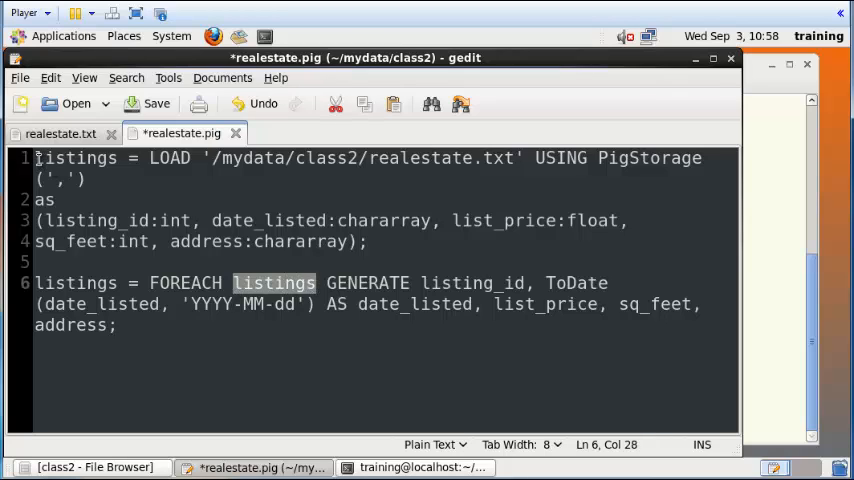
double_click(75, 158)
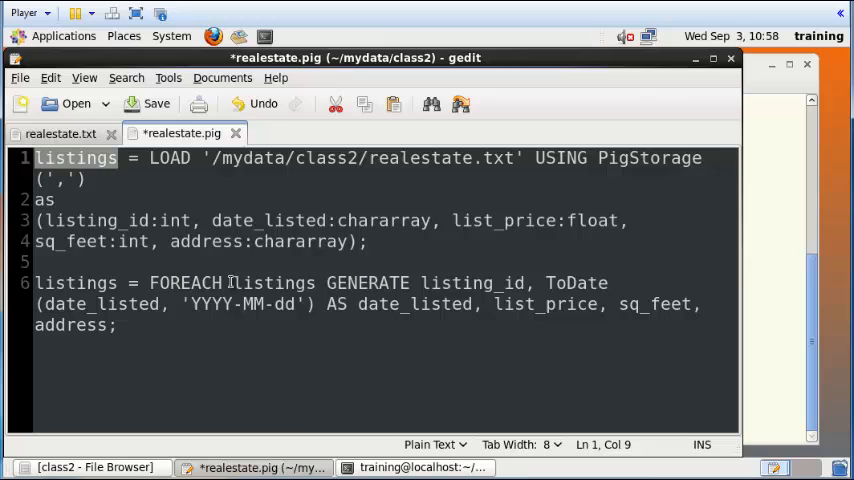
double_click(187, 283)
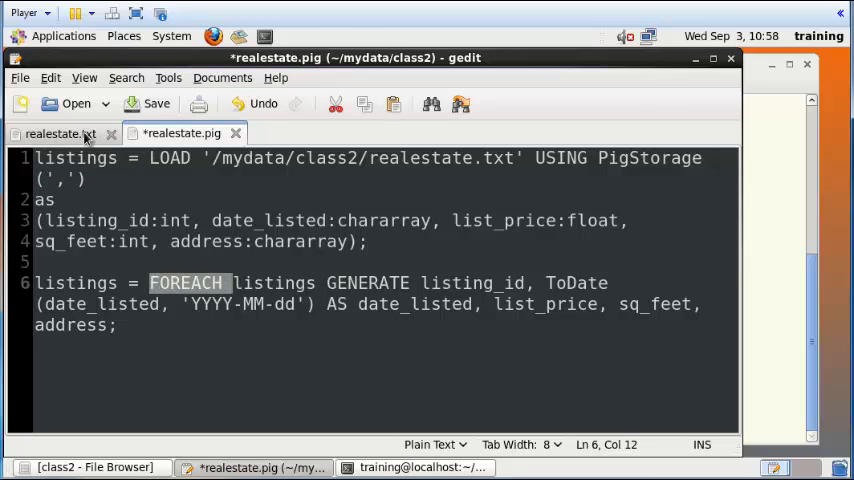
Review line 6: listings, GENERATE, listing_id and ToDate(date_listed,'YYYY-MM-dd') against the data file.
click(55, 133)
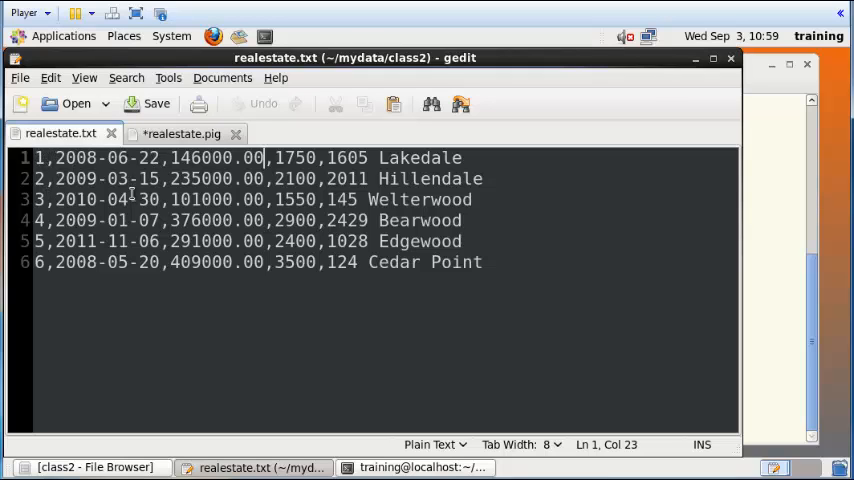
click(180, 133)
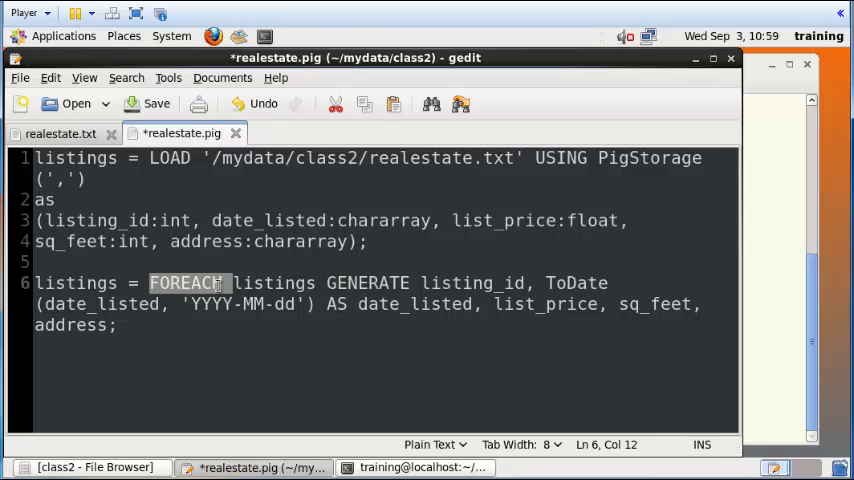
double_click(274, 283)
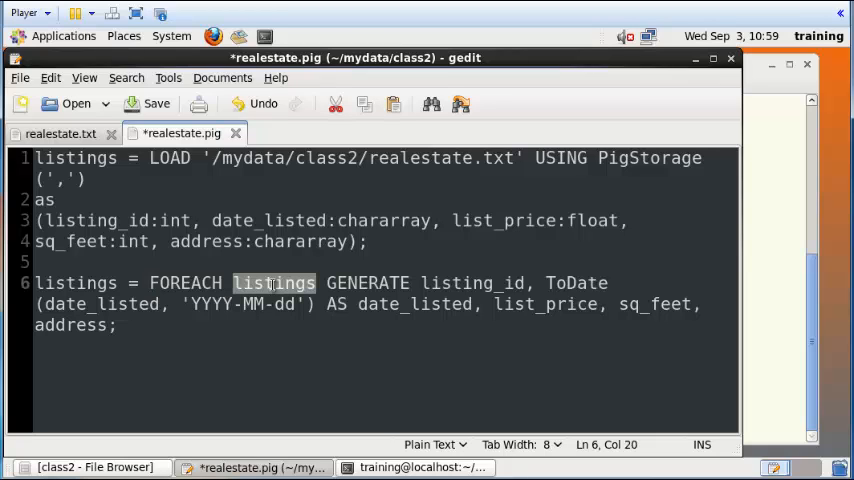
double_click(367, 283)
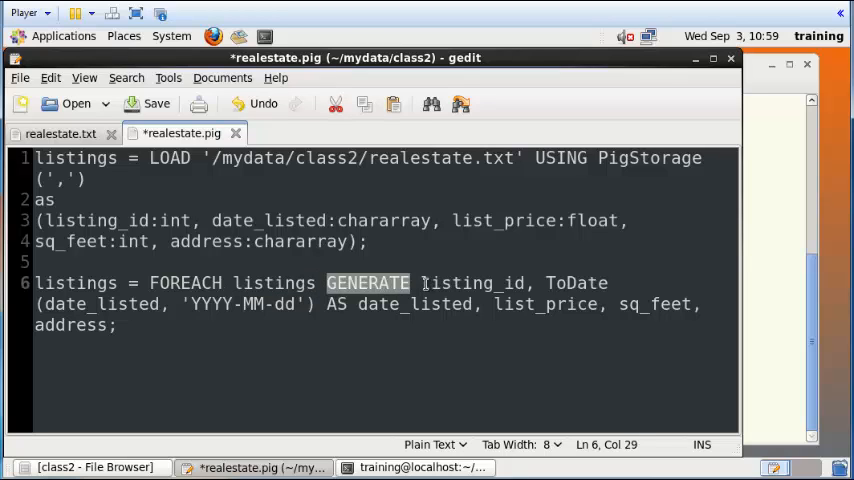
double_click(473, 283)
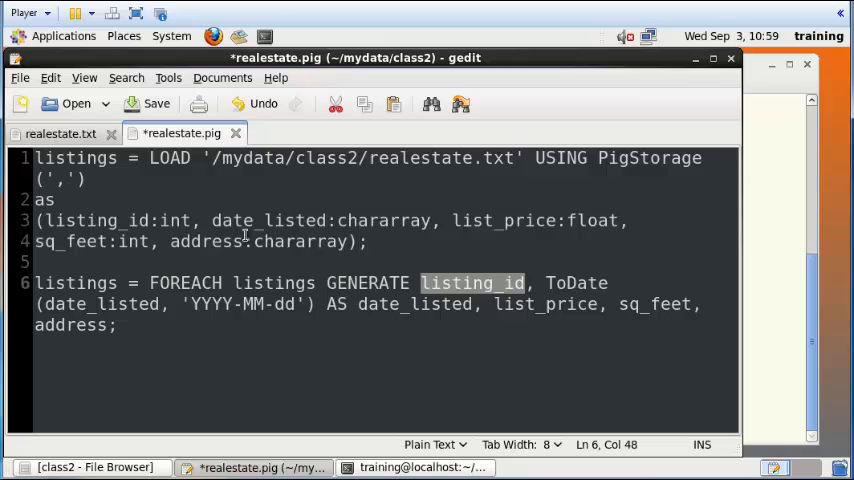
mouse_move(548, 282)
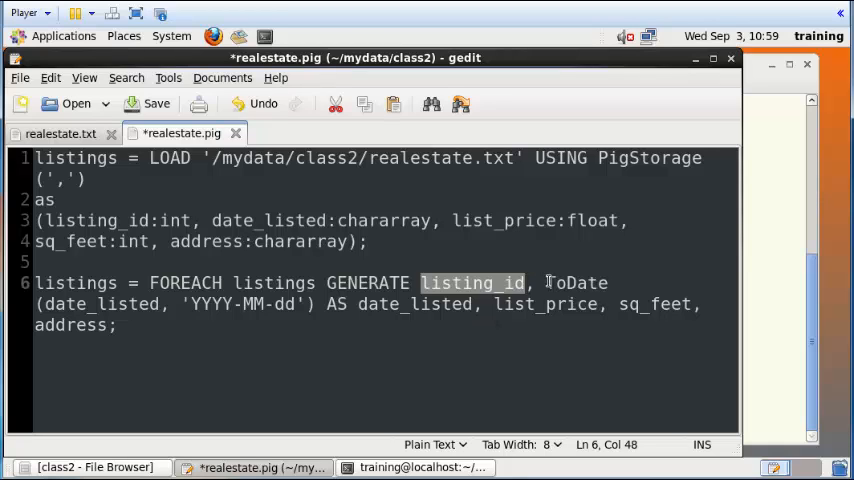
double_click(575, 283)
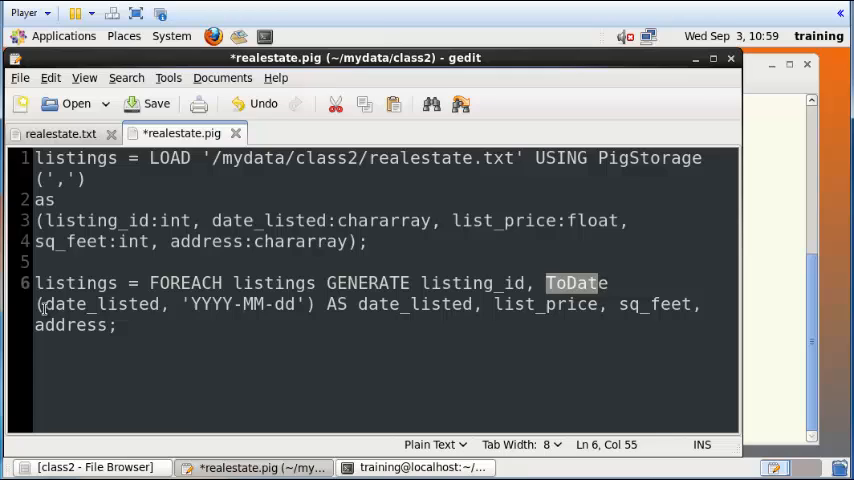
double_click(102, 304)
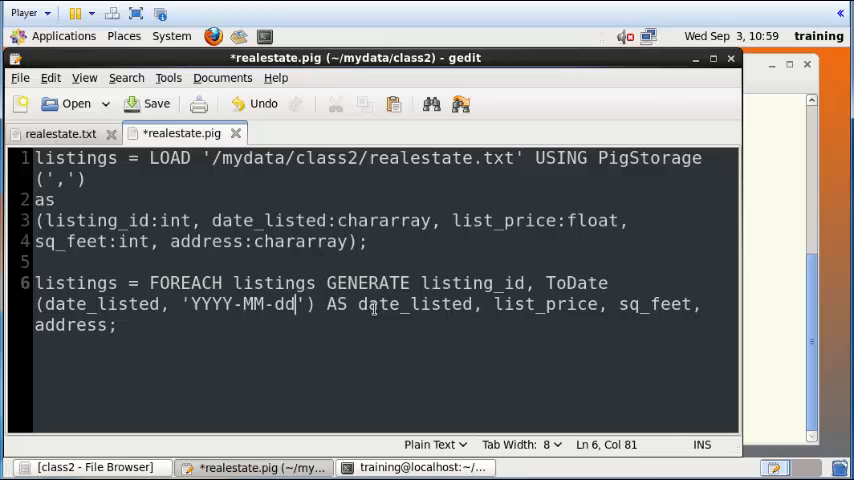
double_click(414, 304)
text(DUMP listings;)
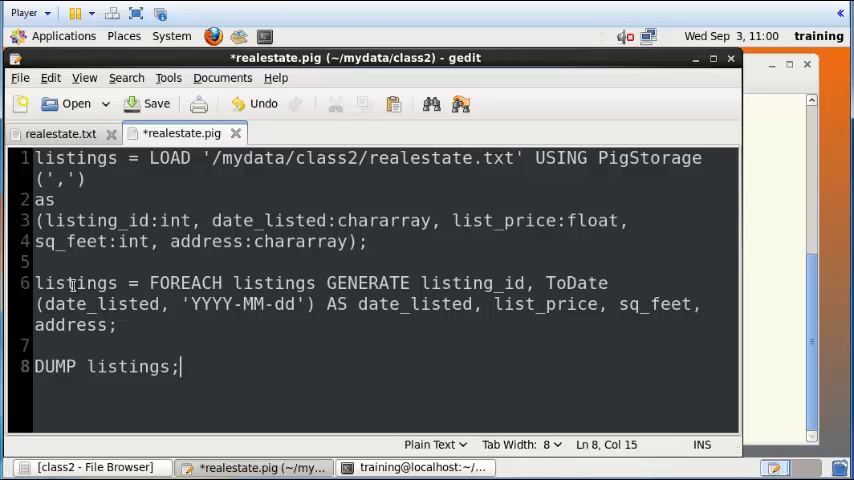
Save realestate.pig and check the listings alias and the loaded file path.
double_click(77, 283)
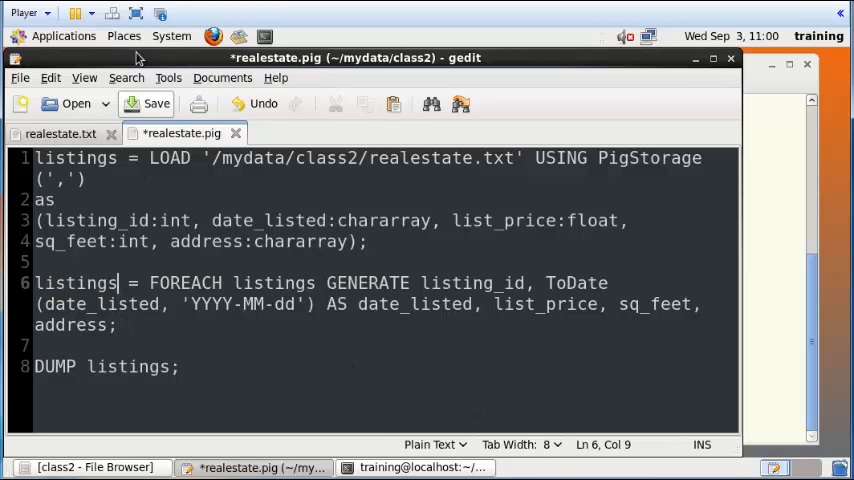
click(147, 103)
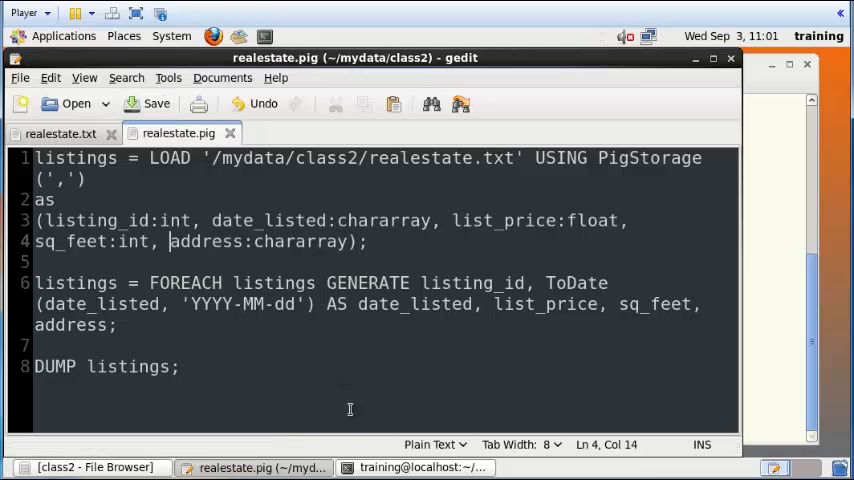
mouse_move(407, 430)
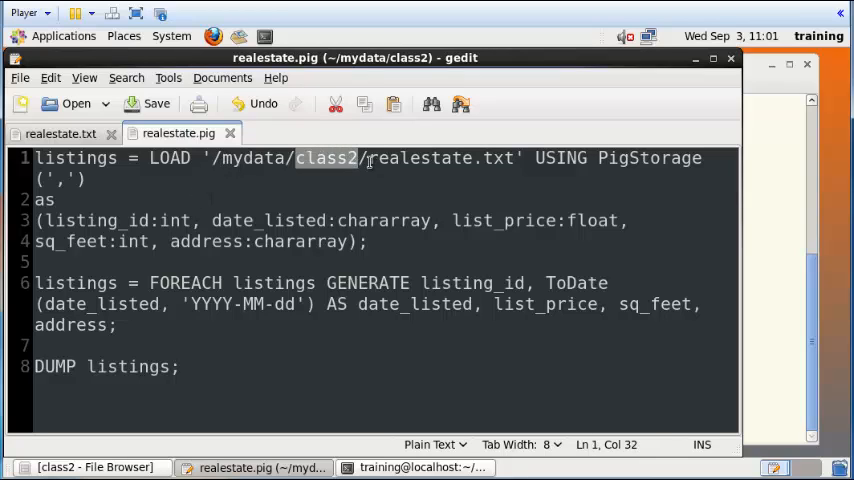
double_click(421, 158)
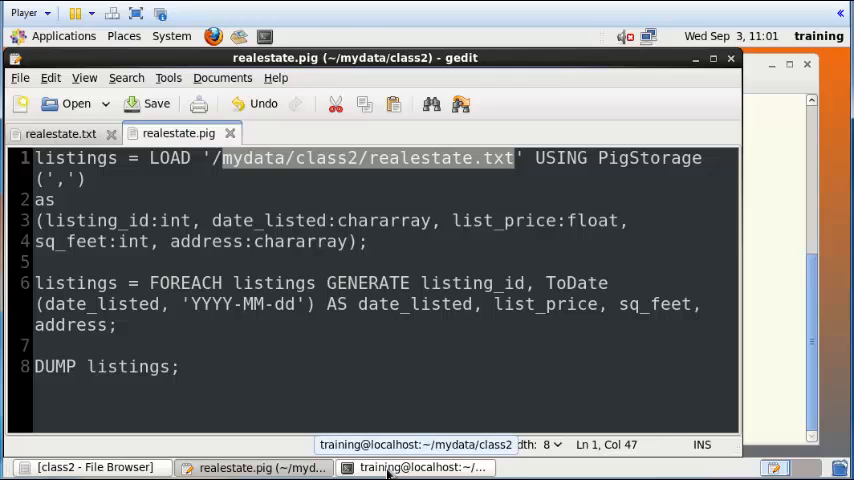
click(415, 467)
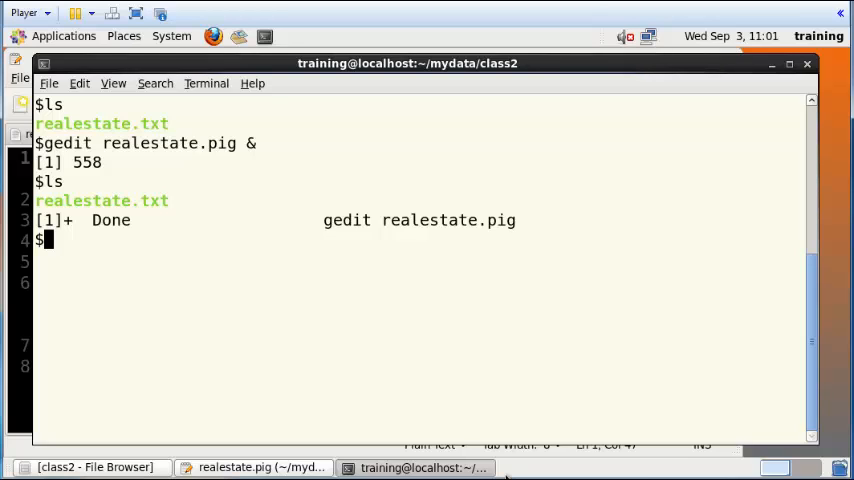
List the HDFS root and /mydata, which holds only a movie folder.
text(hadoop)
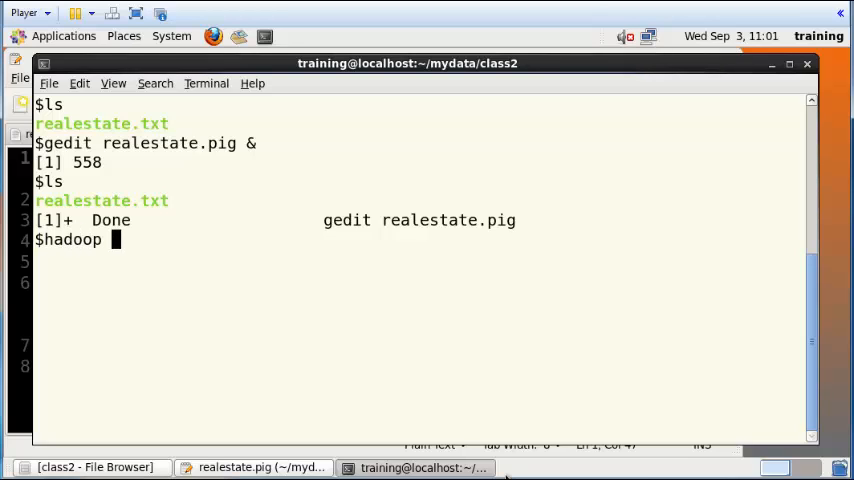
text(fs -ls)
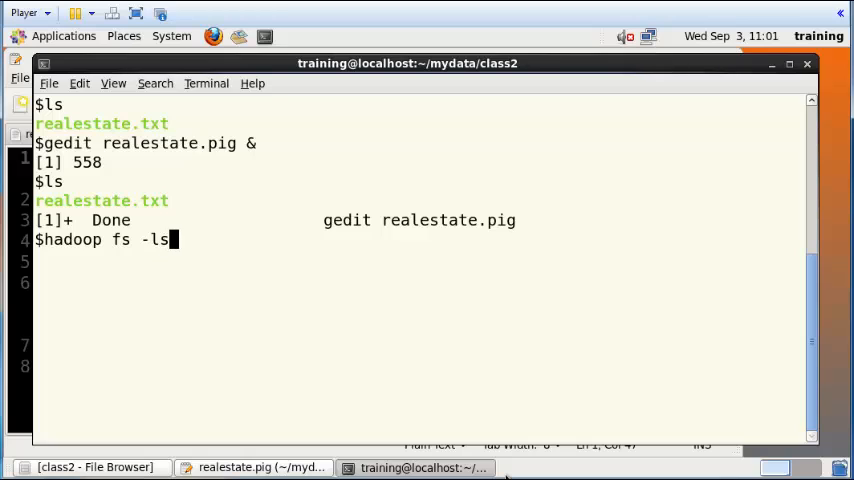
text(/)
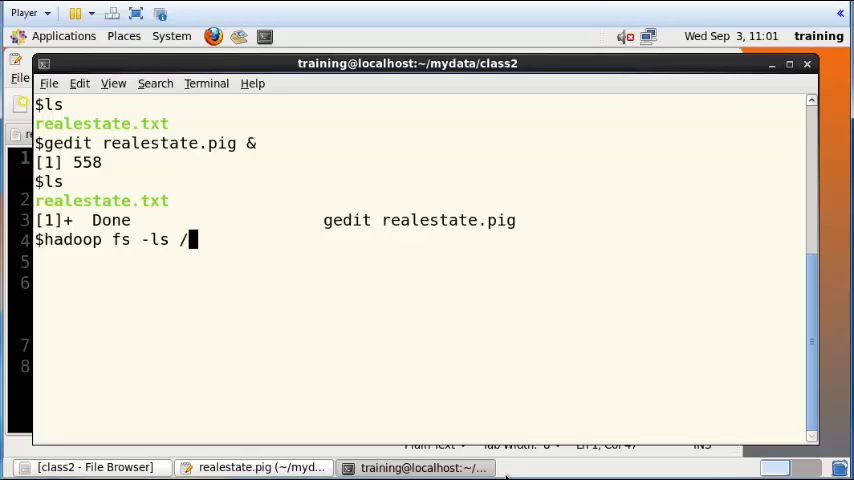
key(Return)
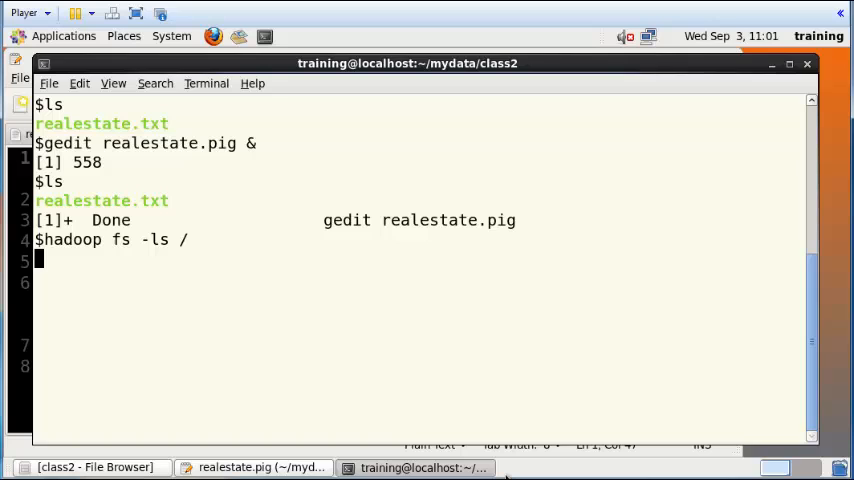
key(Return)
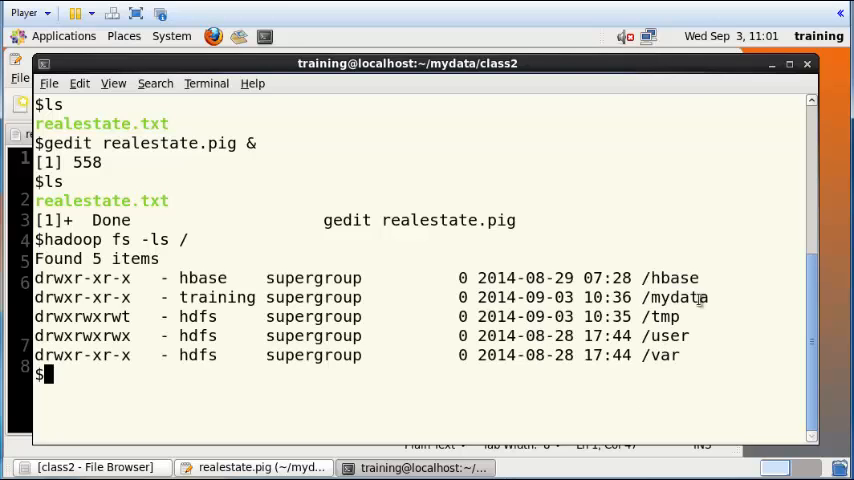
text(hadoop fs -ls /mydata)
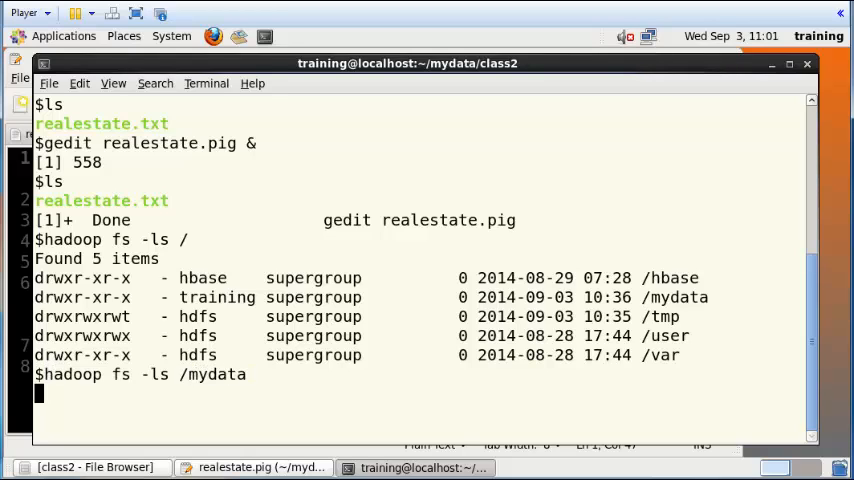
key(Return)
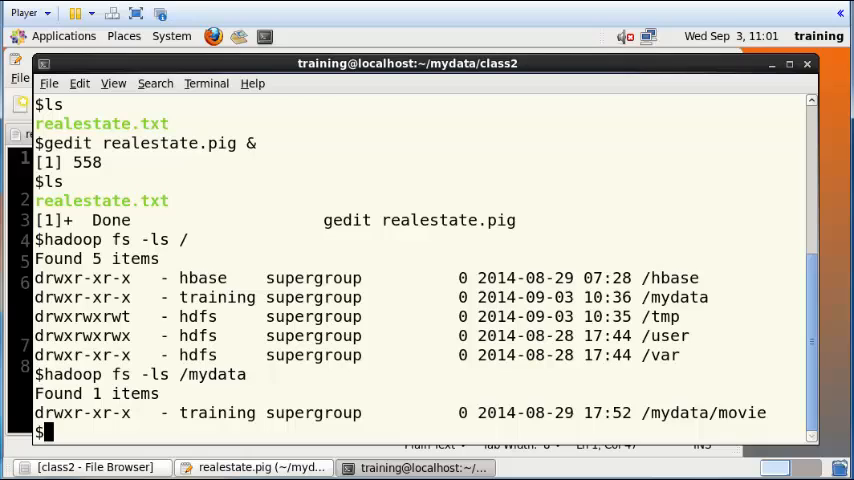
double_click(740, 412)
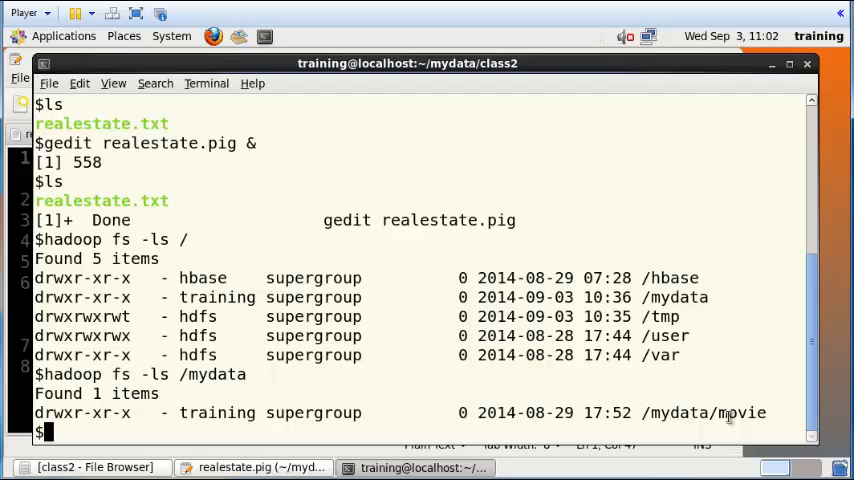
Create the /mydata/class2 folder in HDFS with hadoop fs -mkdir.
text(hadoop fs -ls /mydata)
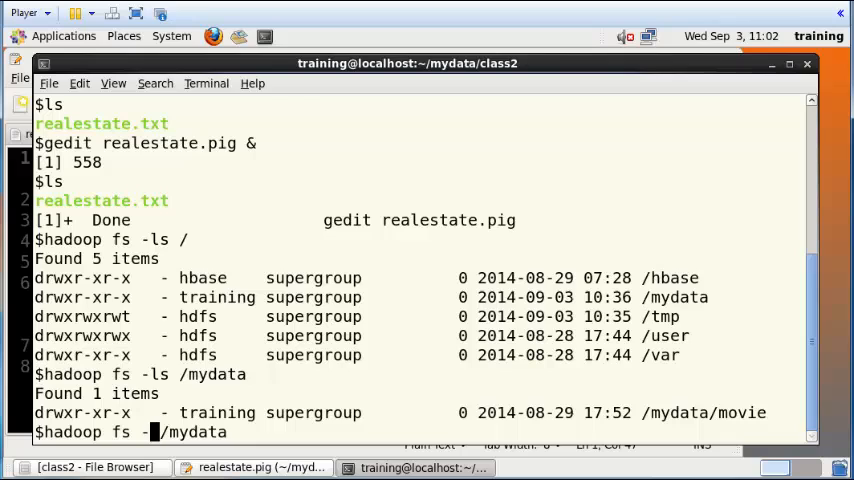
text(mkdir)
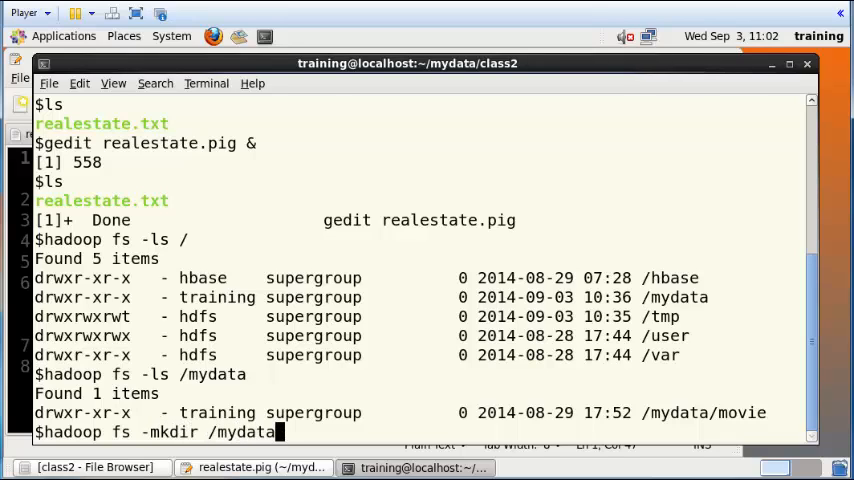
text(/class)
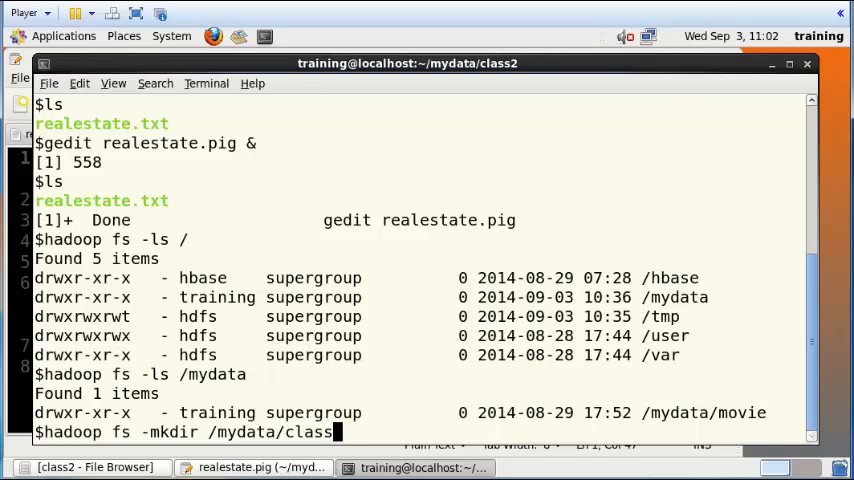
text(2)
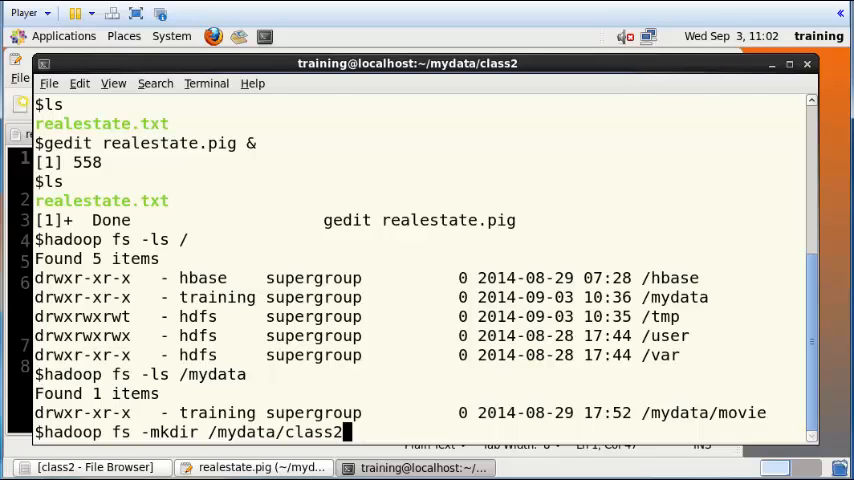
mouse_move(728, 417)
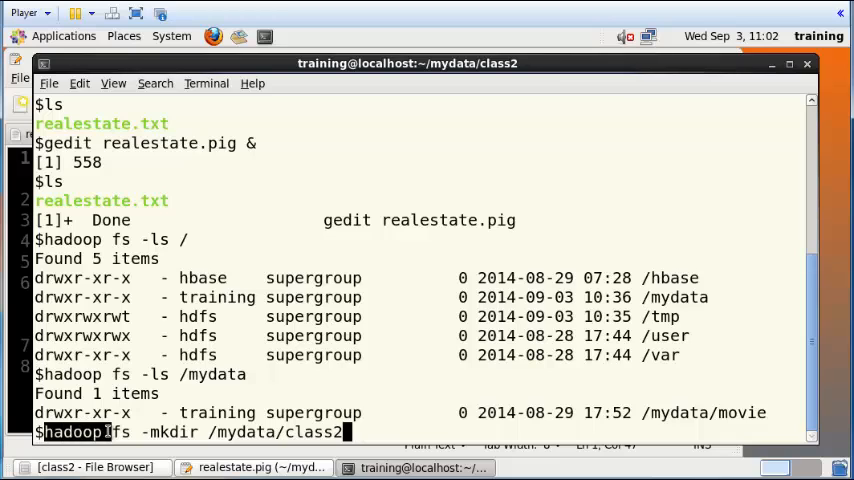
mouse_move(418, 437)
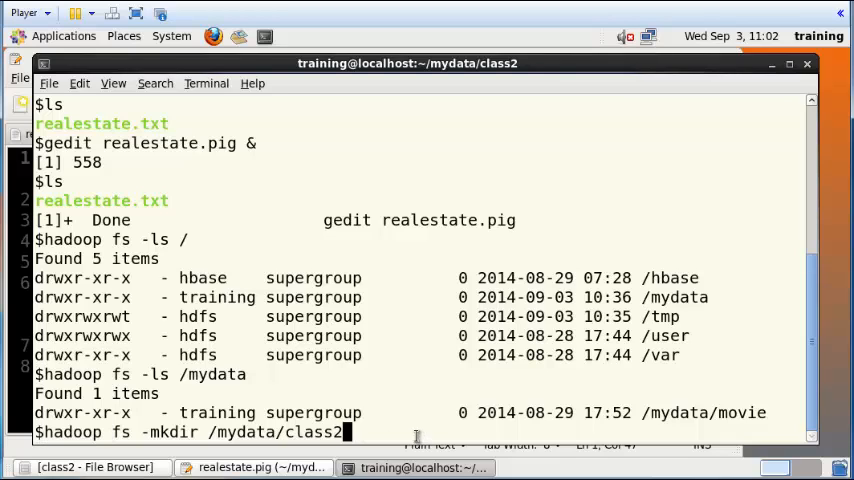
key(Return)
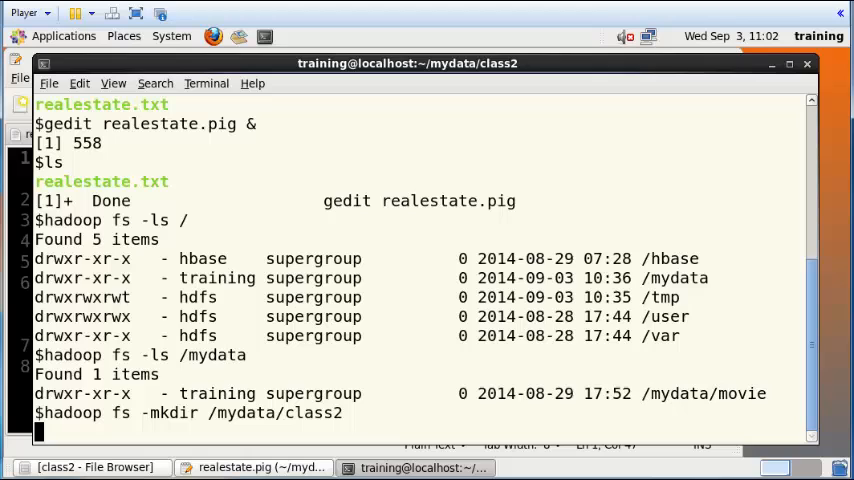
List /mydata in HDFS to confirm the new class2 folder exists.
key(Return)
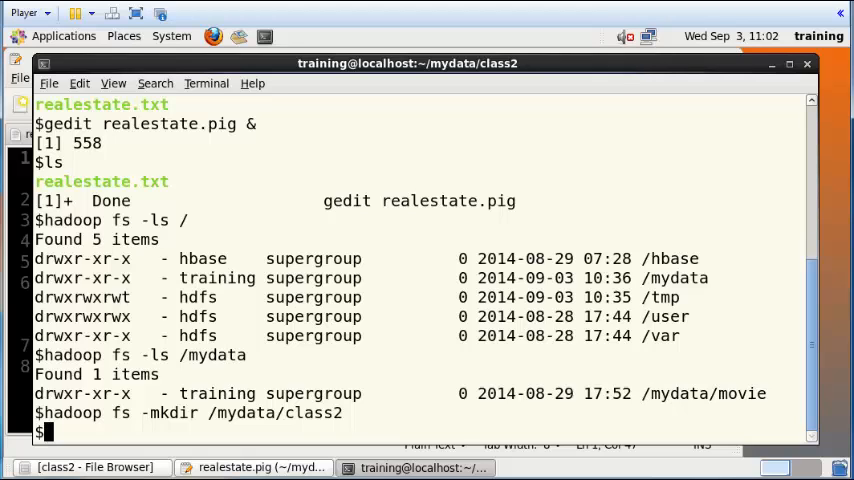
text(hadoop fs -ls /mydata)
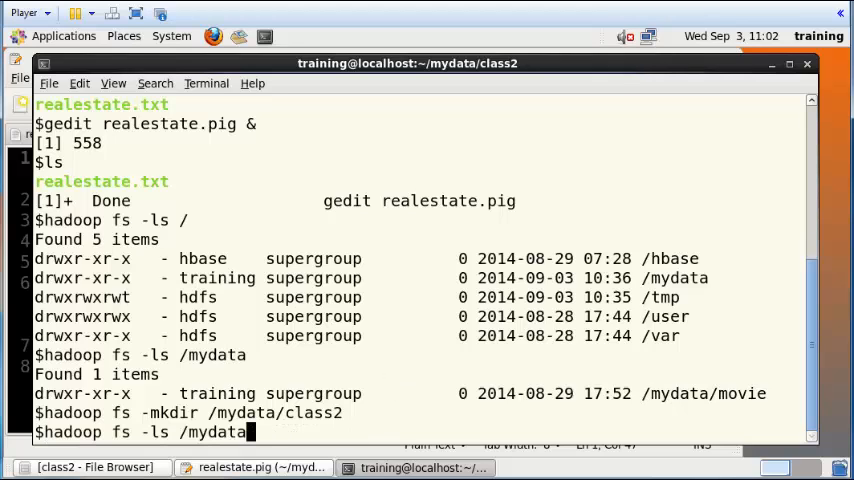
key(Return)
text(ls -l)
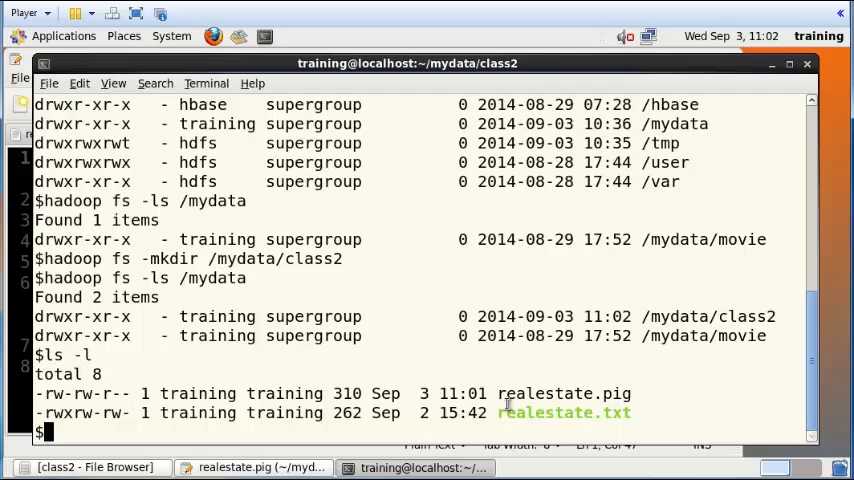
double_click(564, 412)
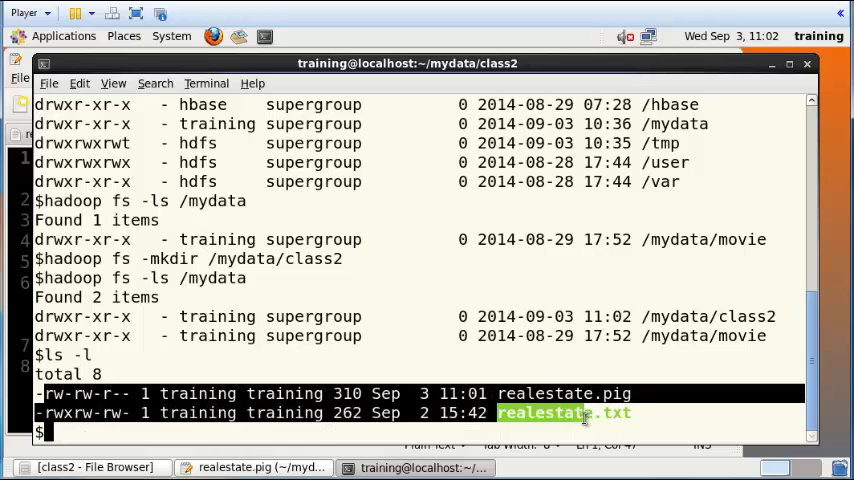
Put realestate.txt into /mydata/class2 and list it, showing the 262-byte file.
text(hadoop fs -ls /mydata)
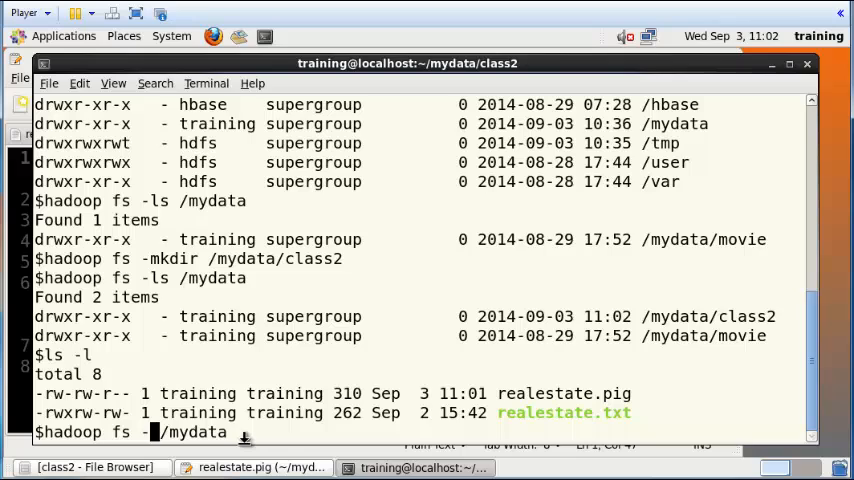
text(put realestate.txt)
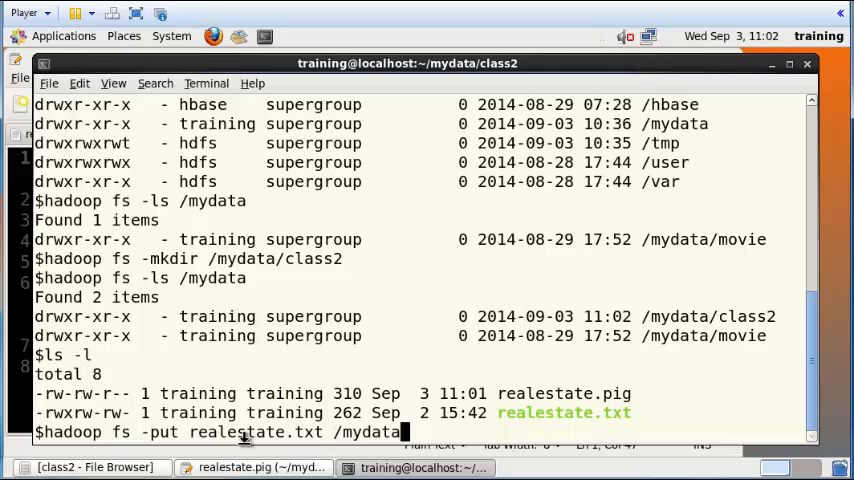
text(class2/)
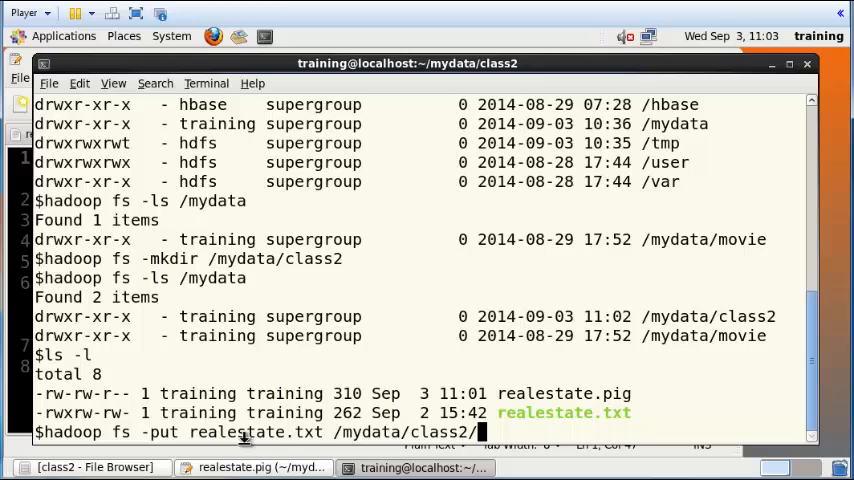
key(Return)
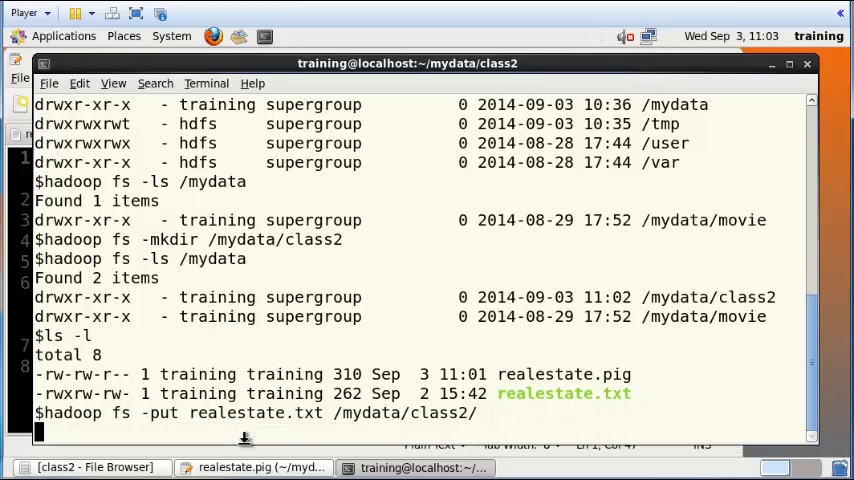
text(hadoop fs -ls /mydata)
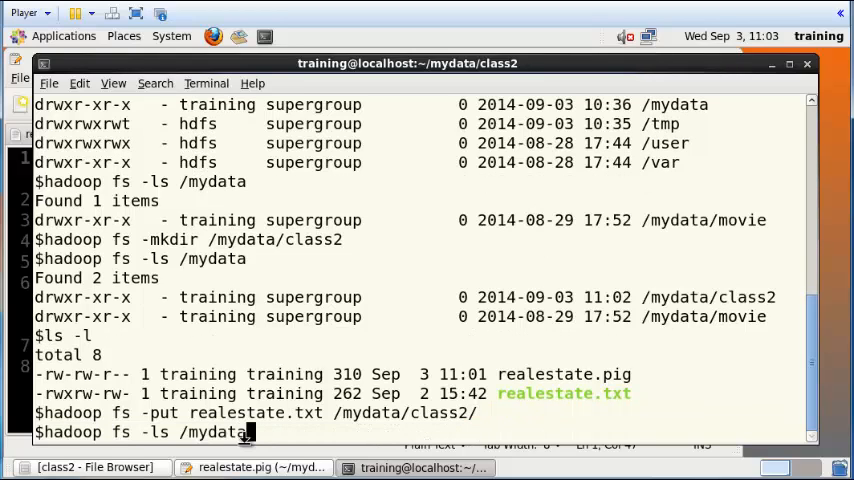
key(Return)
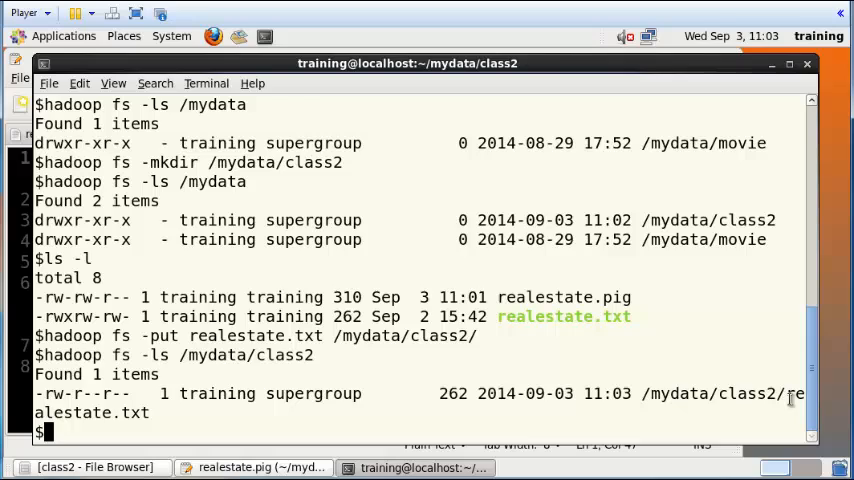
mouse_move(575, 415)
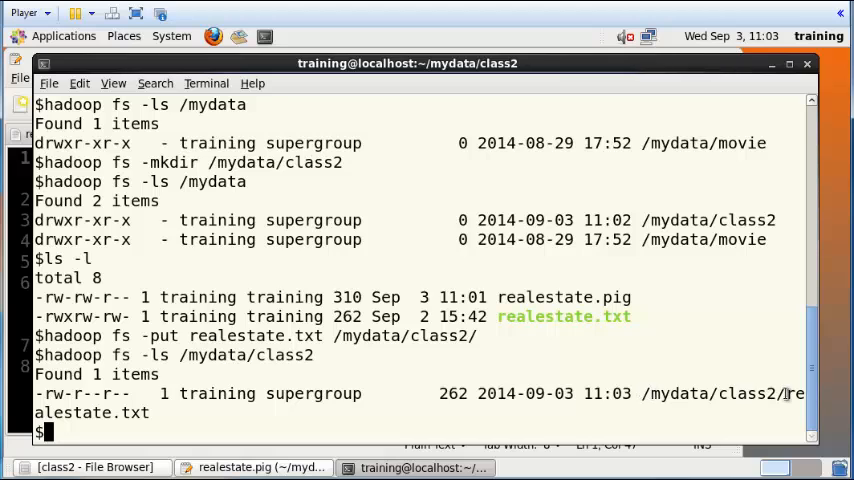
mouse_move(95, 467)
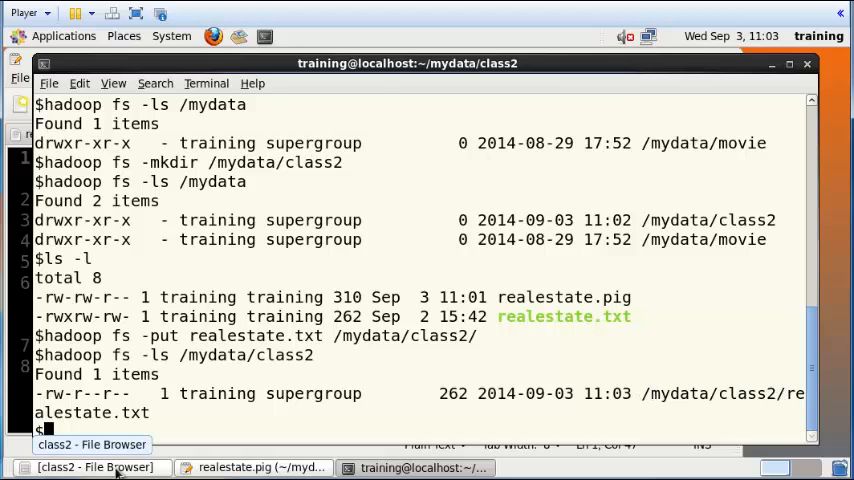
Review the script's LOAD line and type 'pig realestate.pig' at the terminal prompt.
click(255, 467)
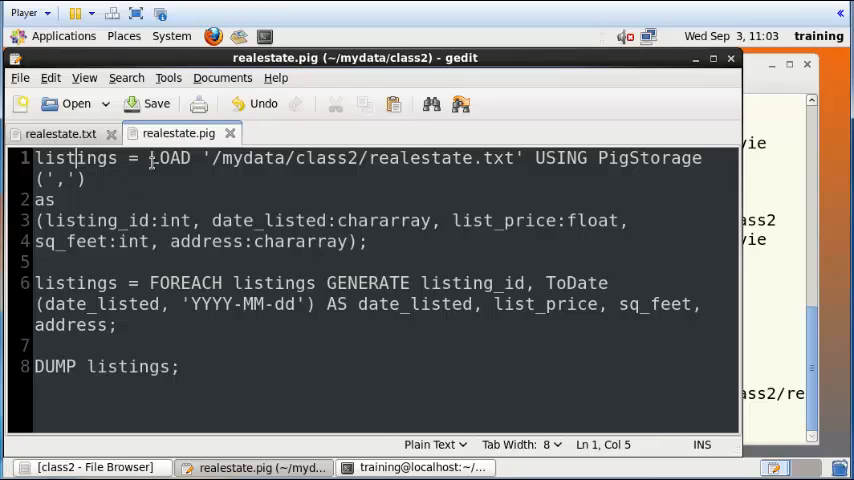
double_click(169, 158)
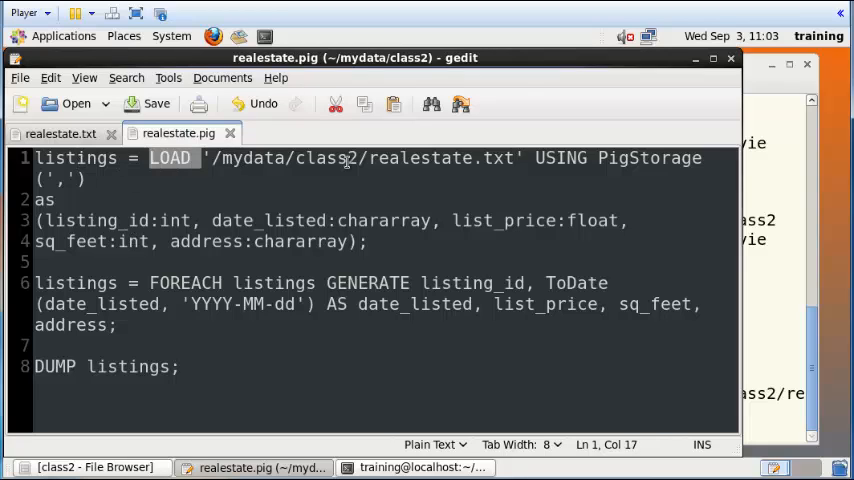
mouse_move(631, 164)
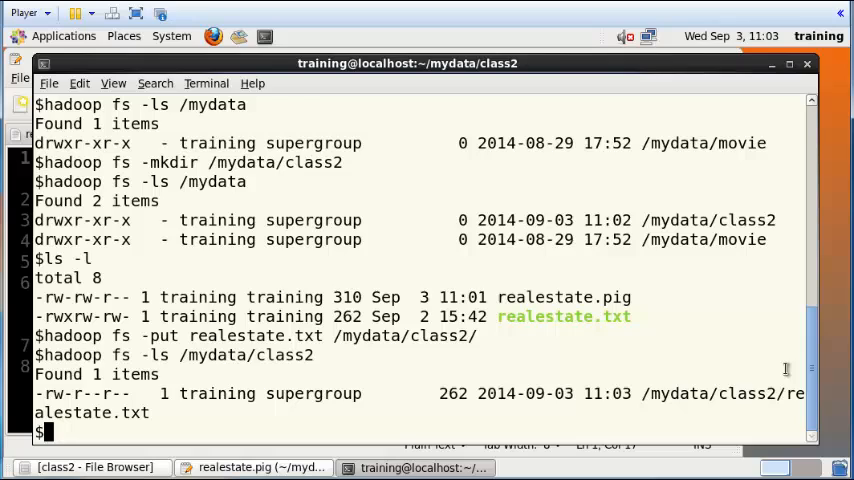
text(pig)
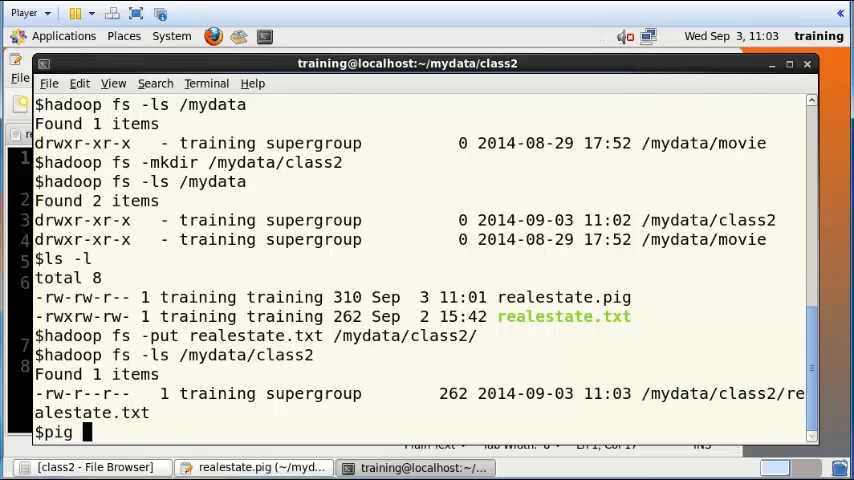
text(realestate.p)
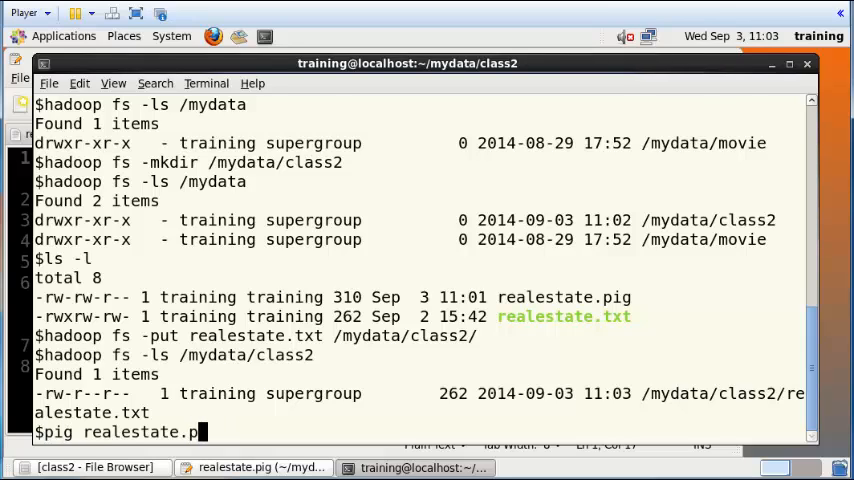
text(ig)
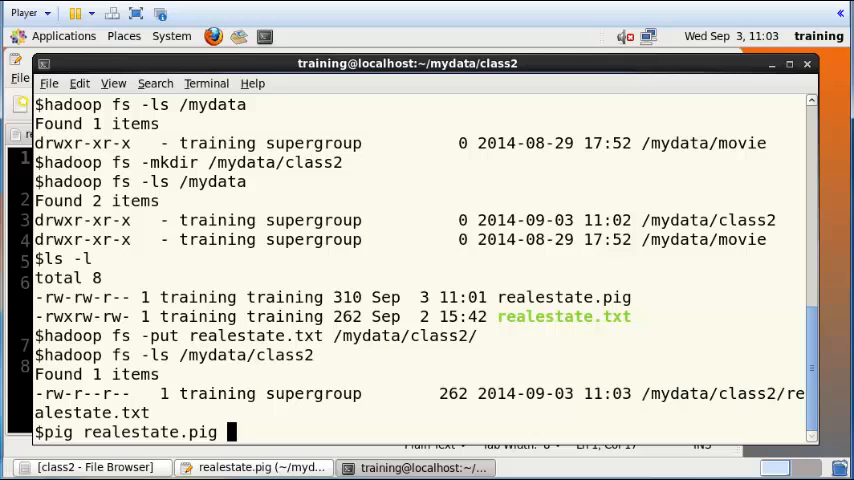
Re-inspect the listings relation and date_listed chararray declaration in realestate.pig.
double_click(91, 432)
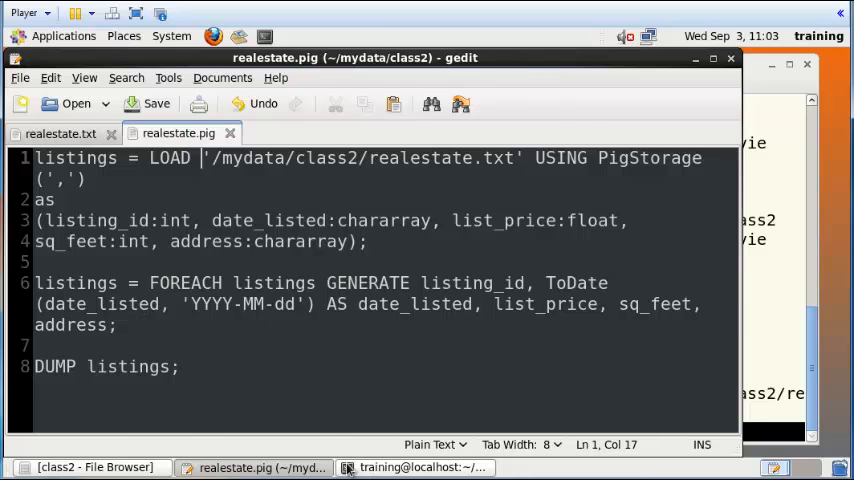
click(420, 467)
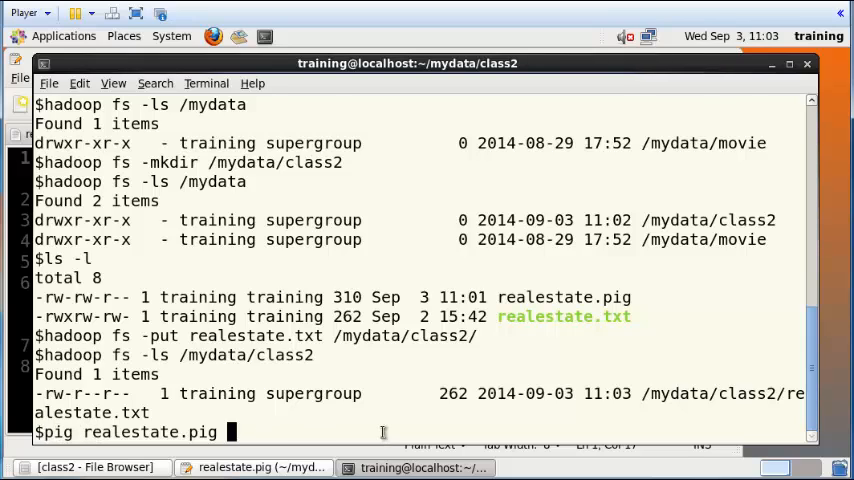
mouse_move(27, 308)
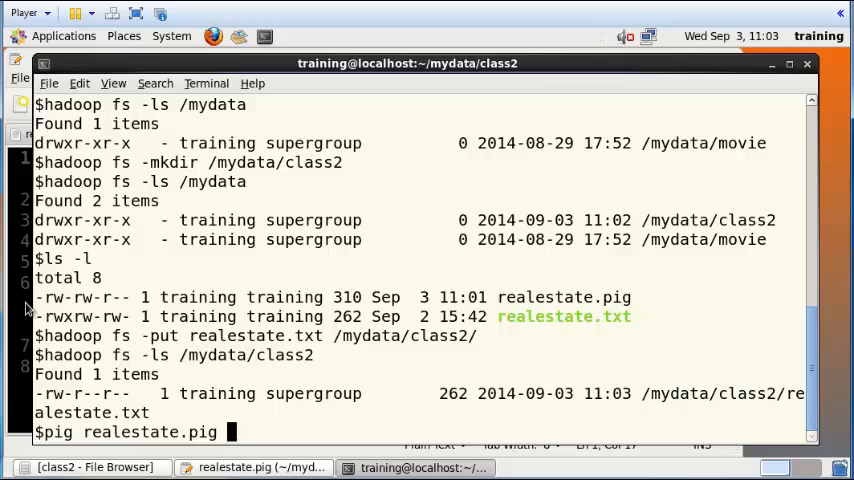
click(253, 467)
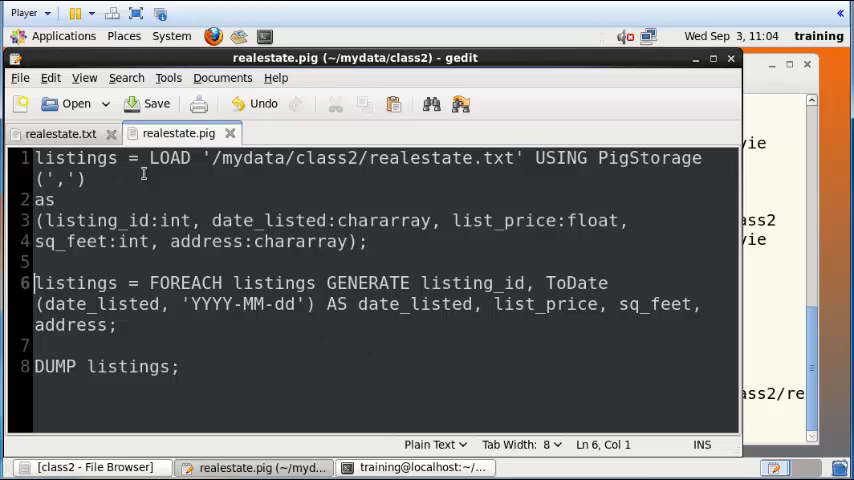
mouse_move(378, 158)
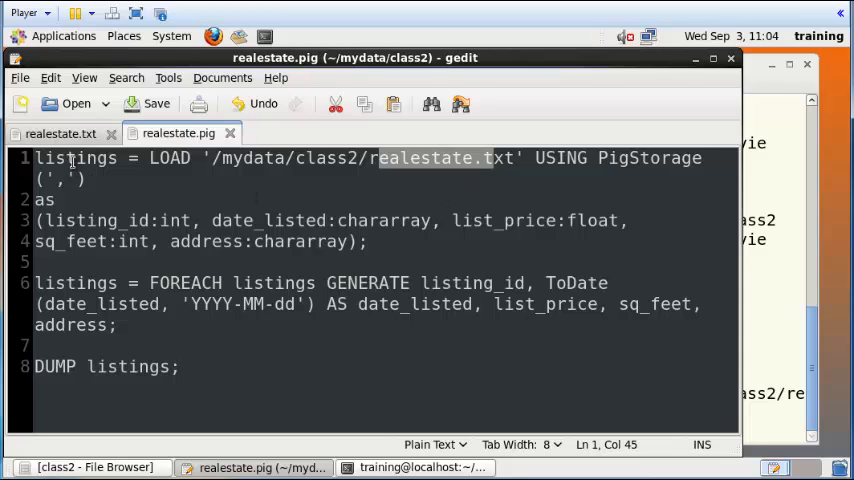
click(42, 158)
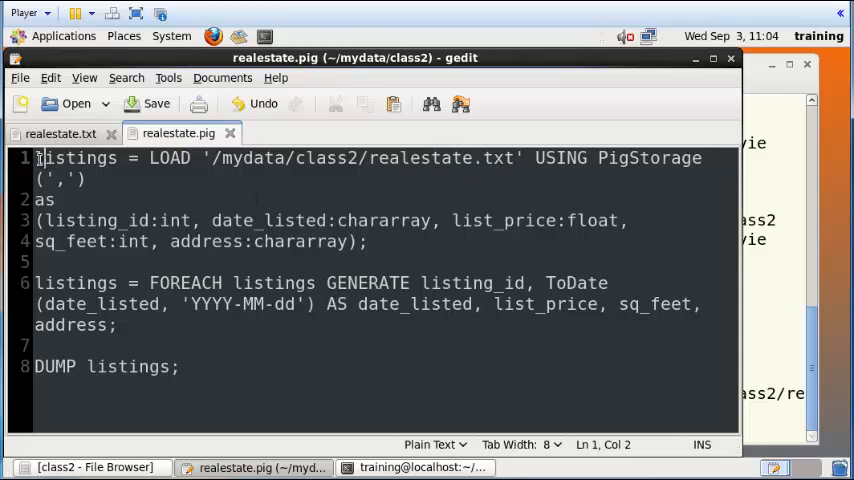
double_click(75, 158)
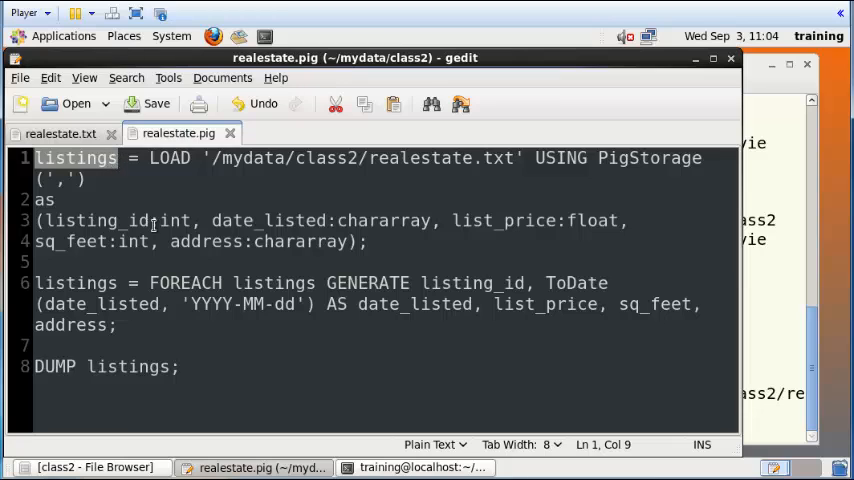
click(303, 304)
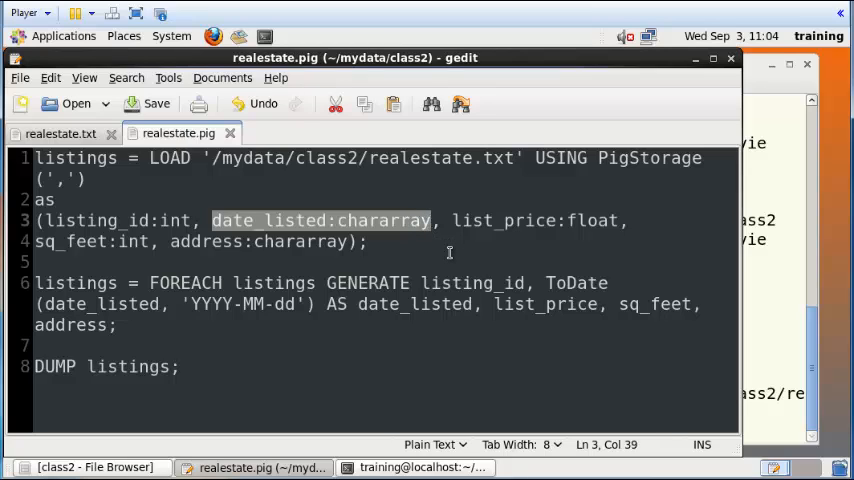
mouse_move(320, 304)
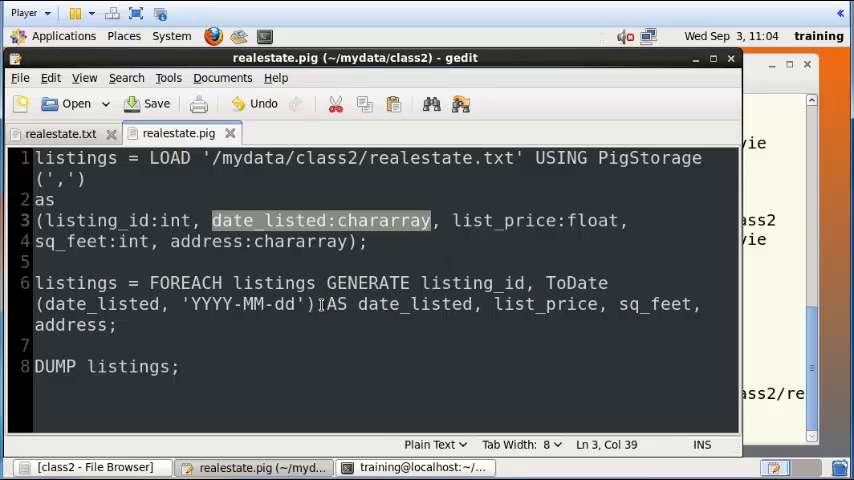
double_click(573, 283)
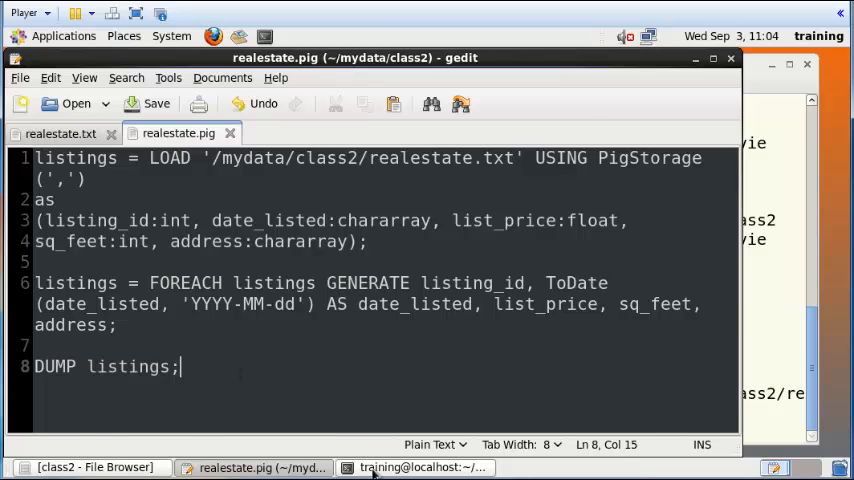
Run pig realestate.pig and inspect a converted datetime date among the six dumped listings.
click(420, 467)
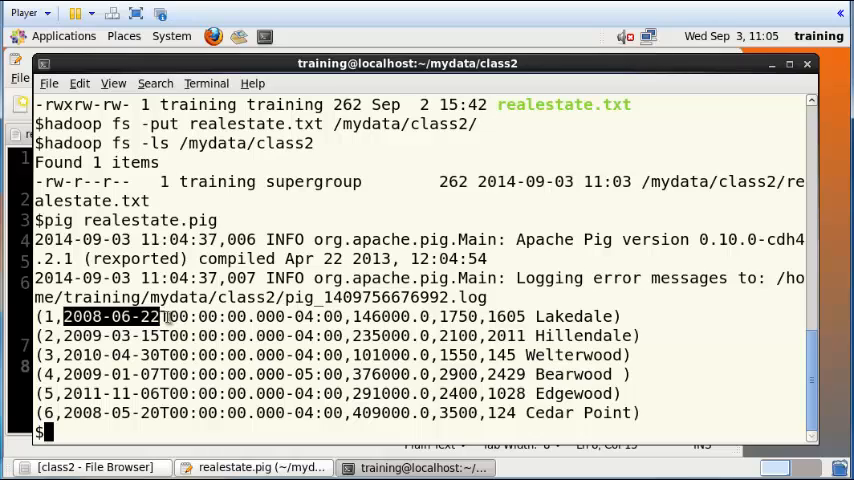
click(170, 316)
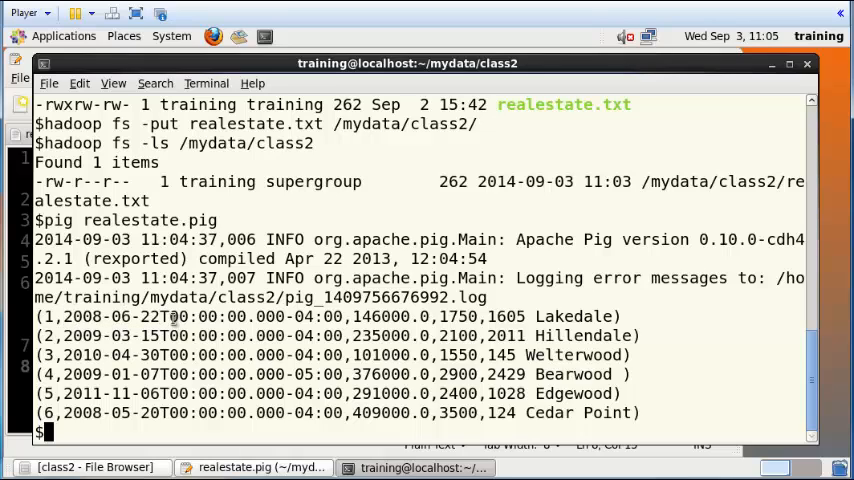
double_click(200, 316)
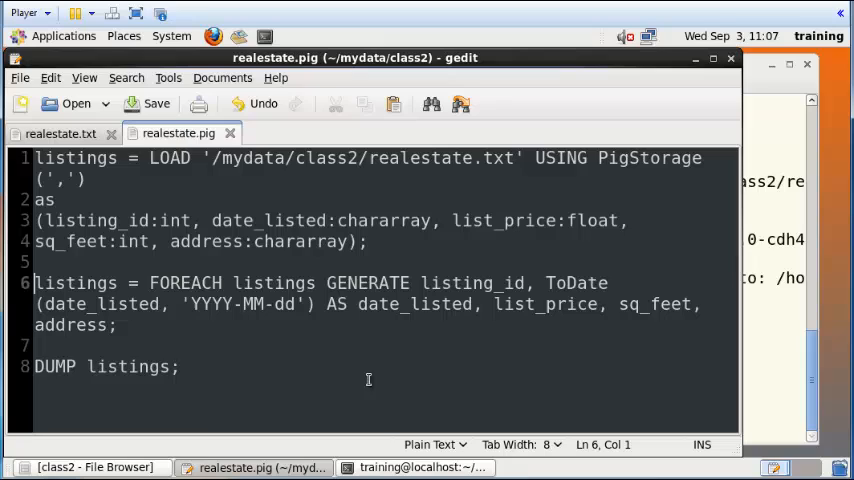
mouse_move(683, 372)
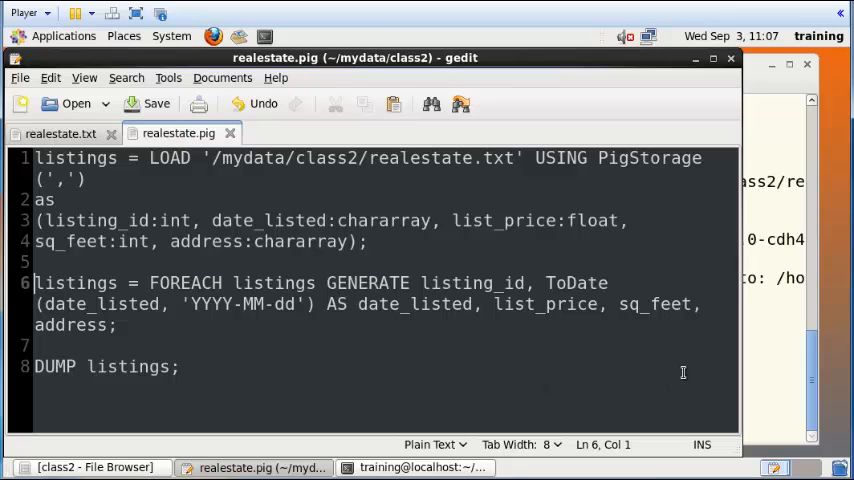